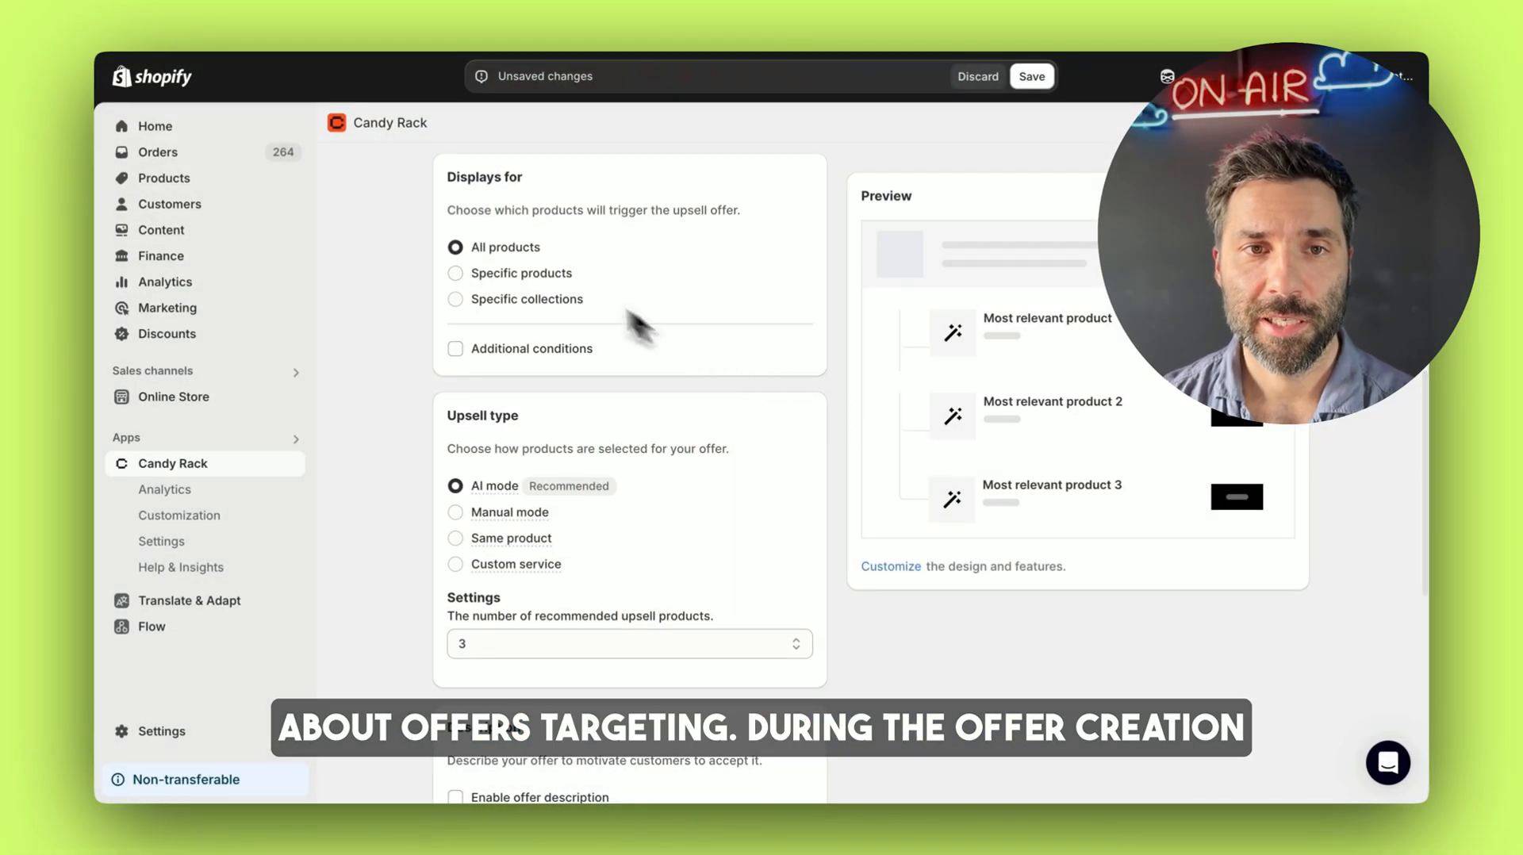
mouse_move(457, 194)
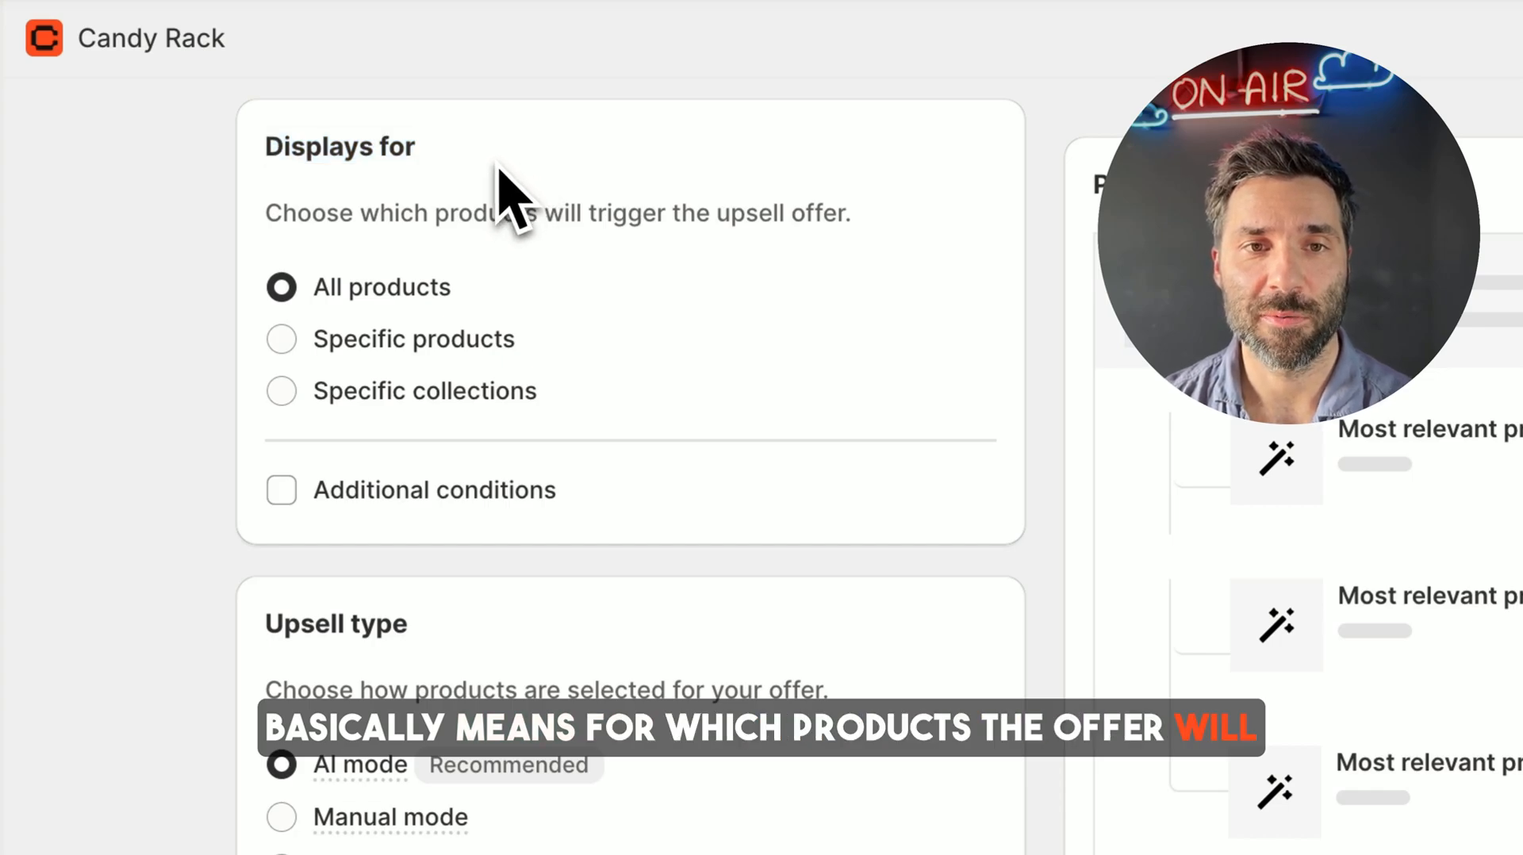
mouse_move(476, 194)
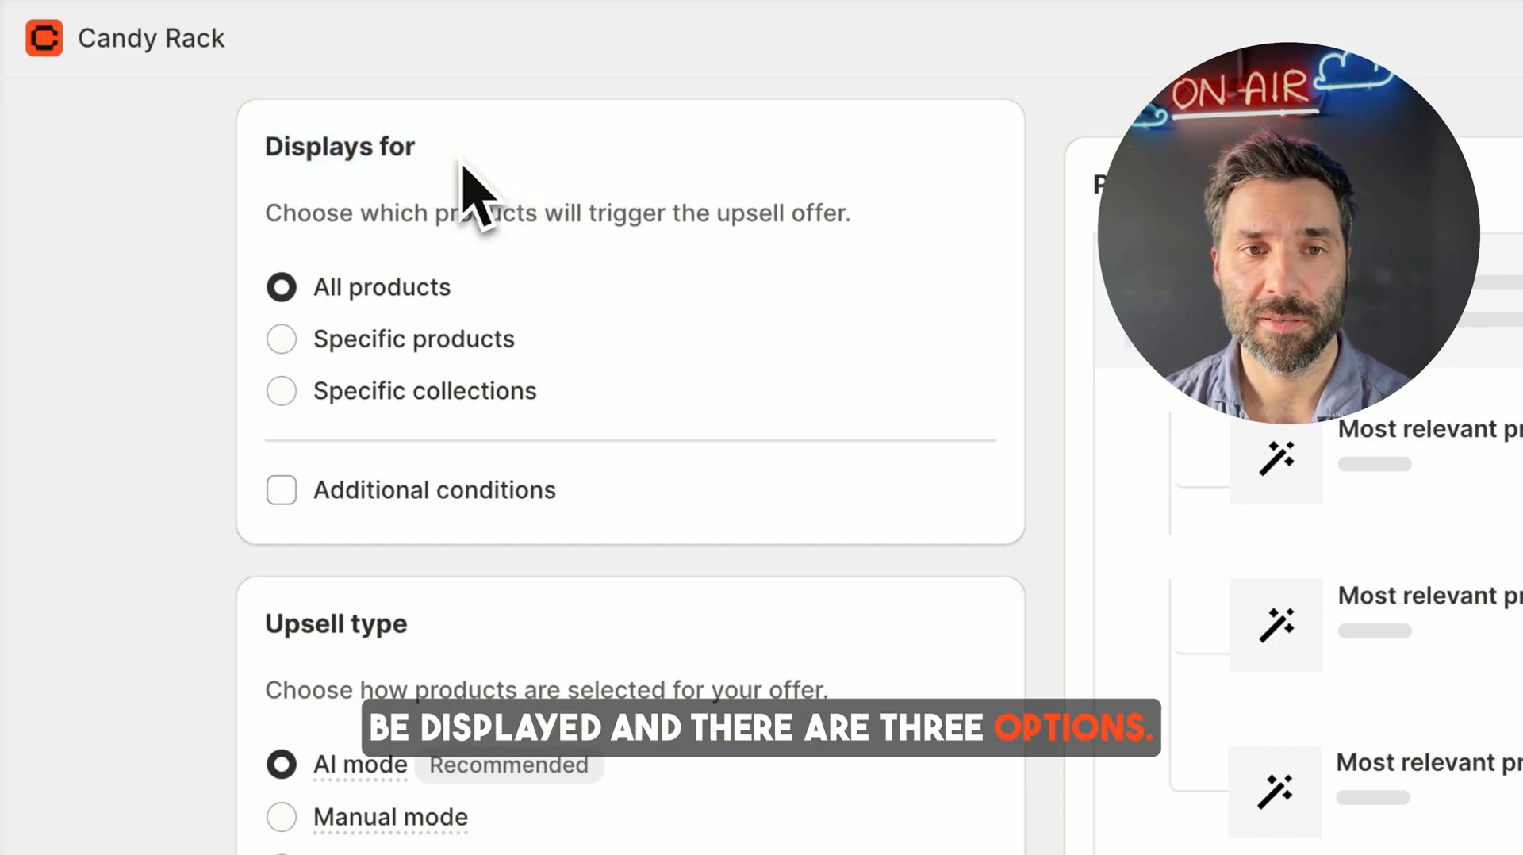
mouse_move(398, 338)
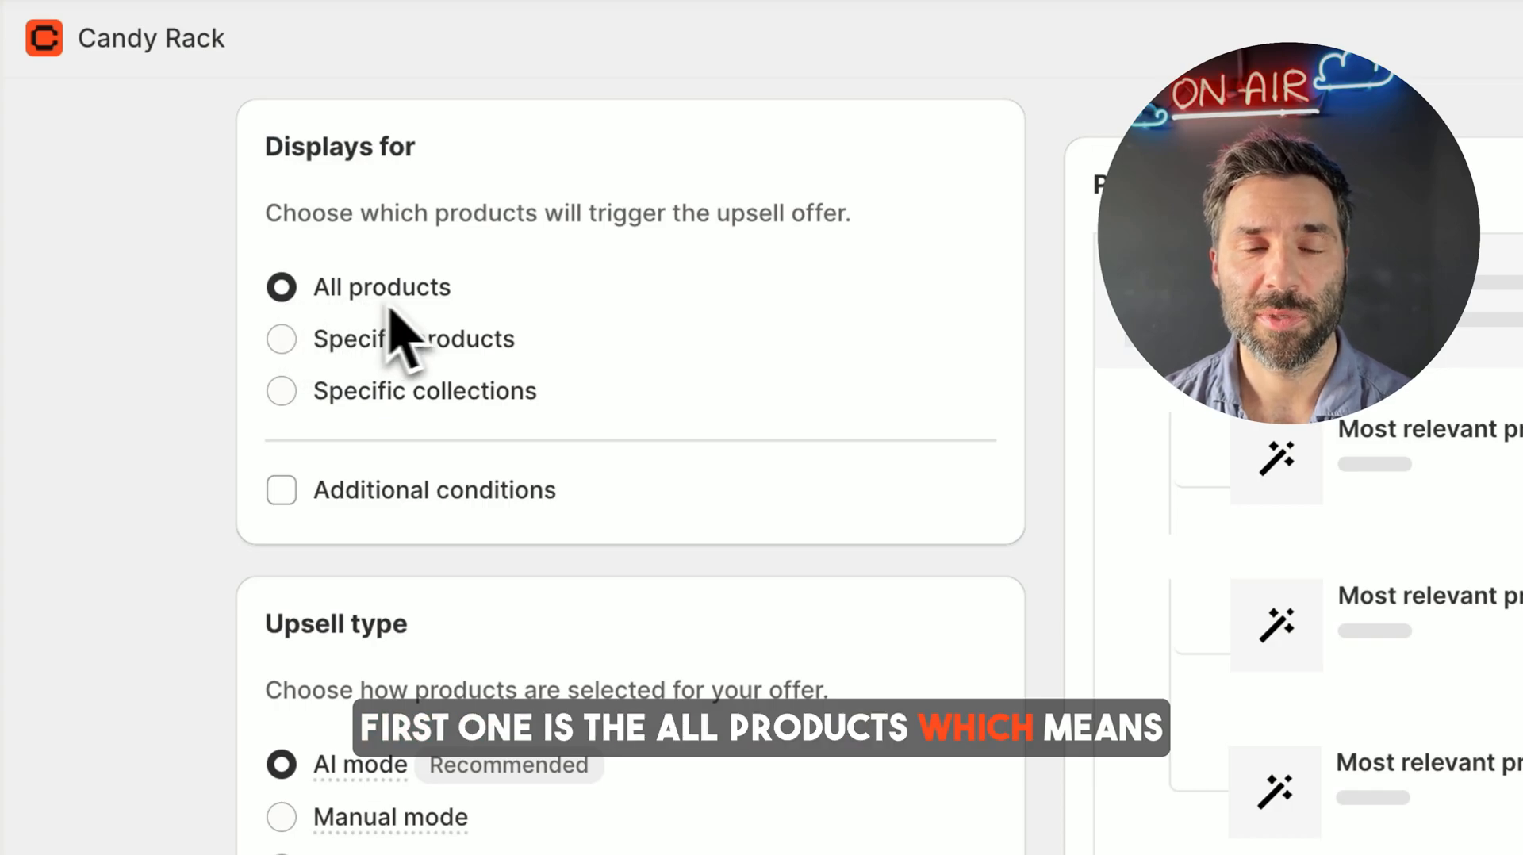
mouse_move(407, 350)
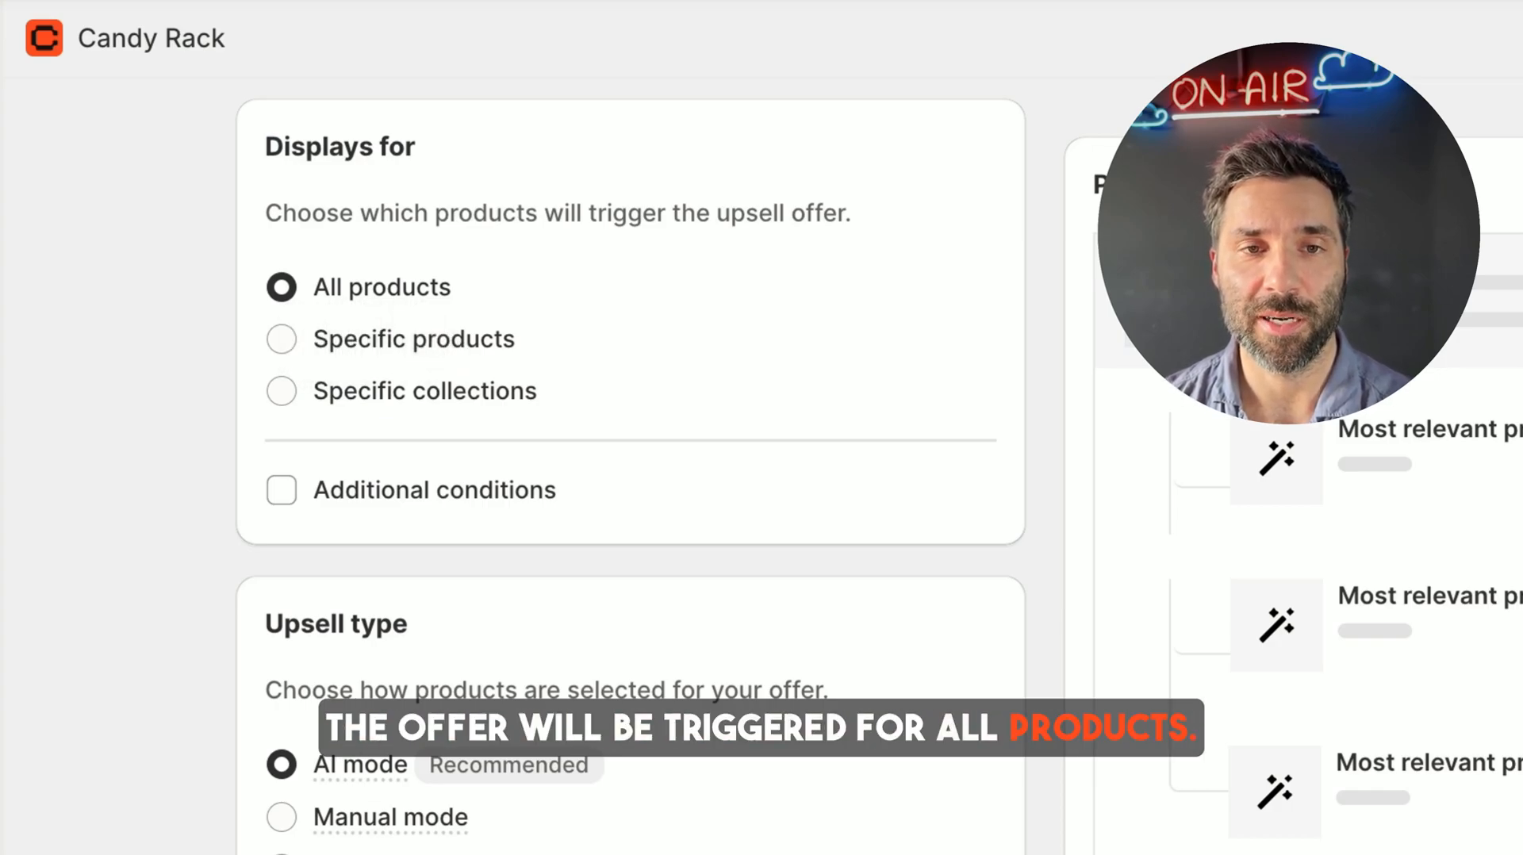
mouse_move(589, 325)
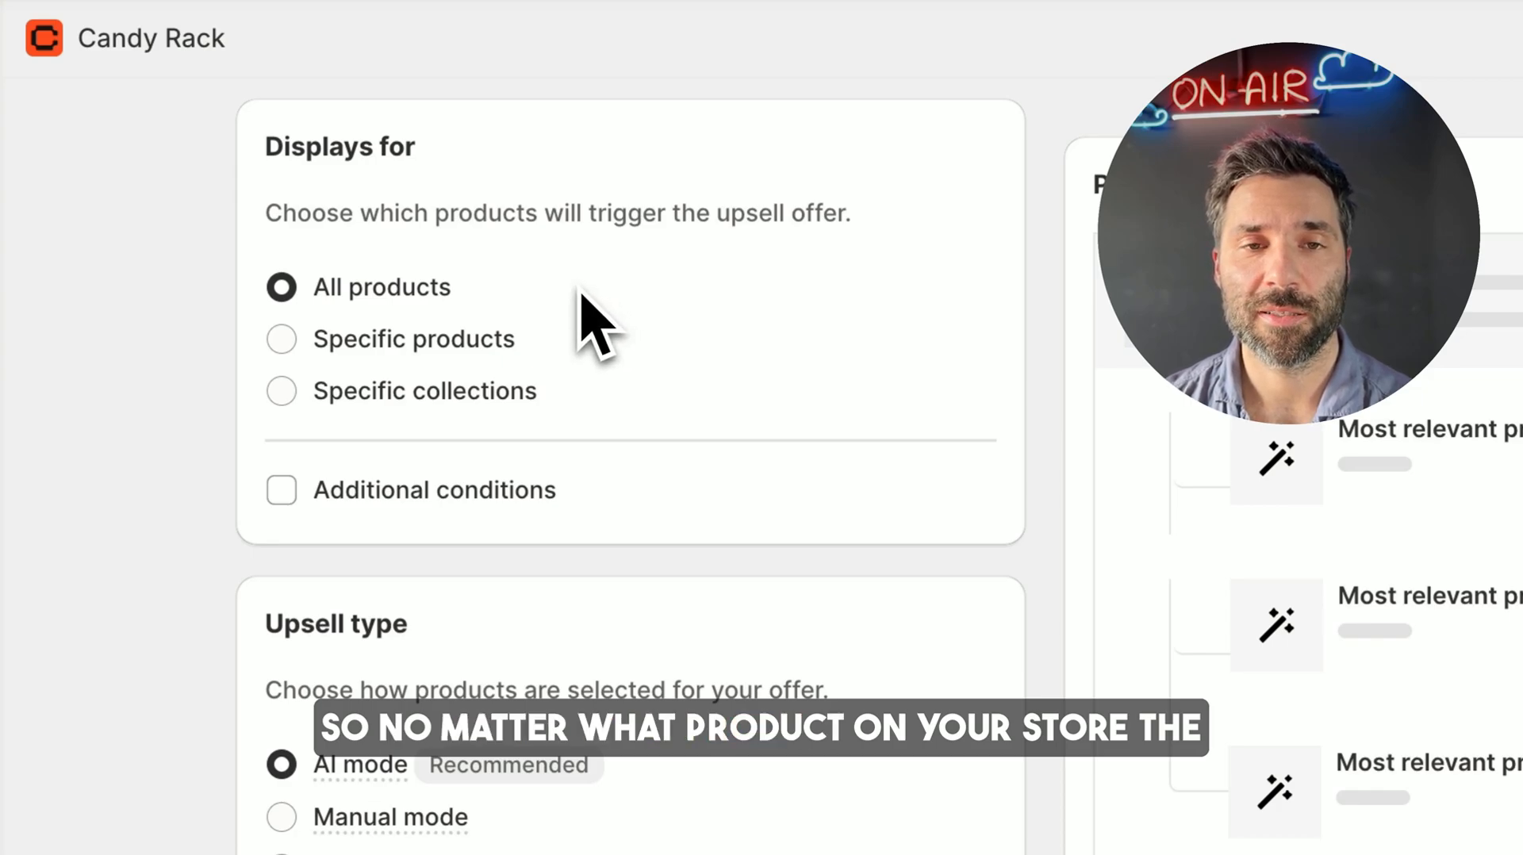
mouse_move(301, 345)
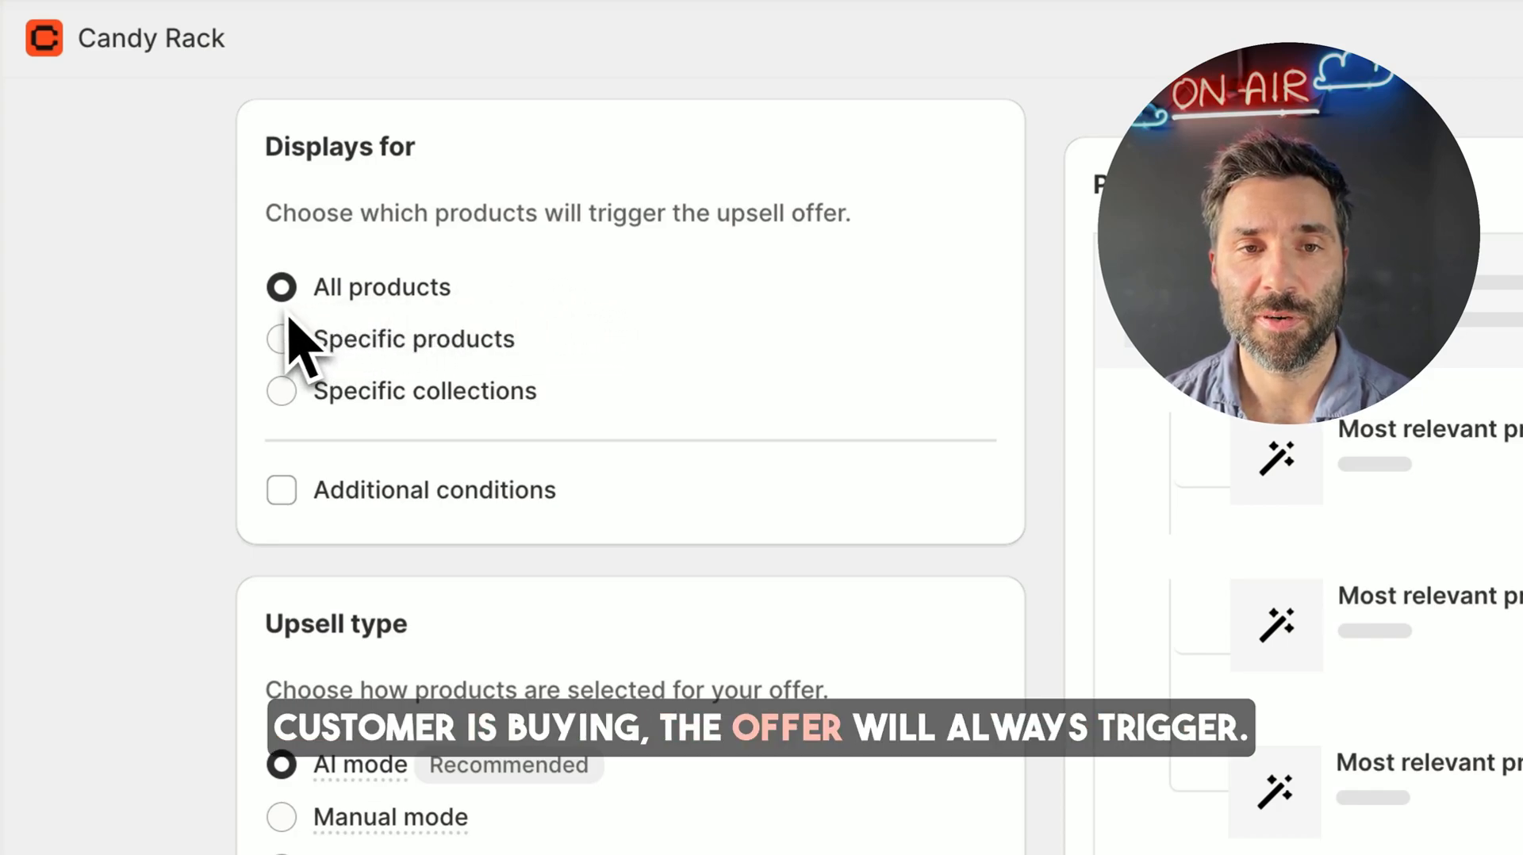
Step: Limit the upsell offer trigger to Specific products
click(281, 338)
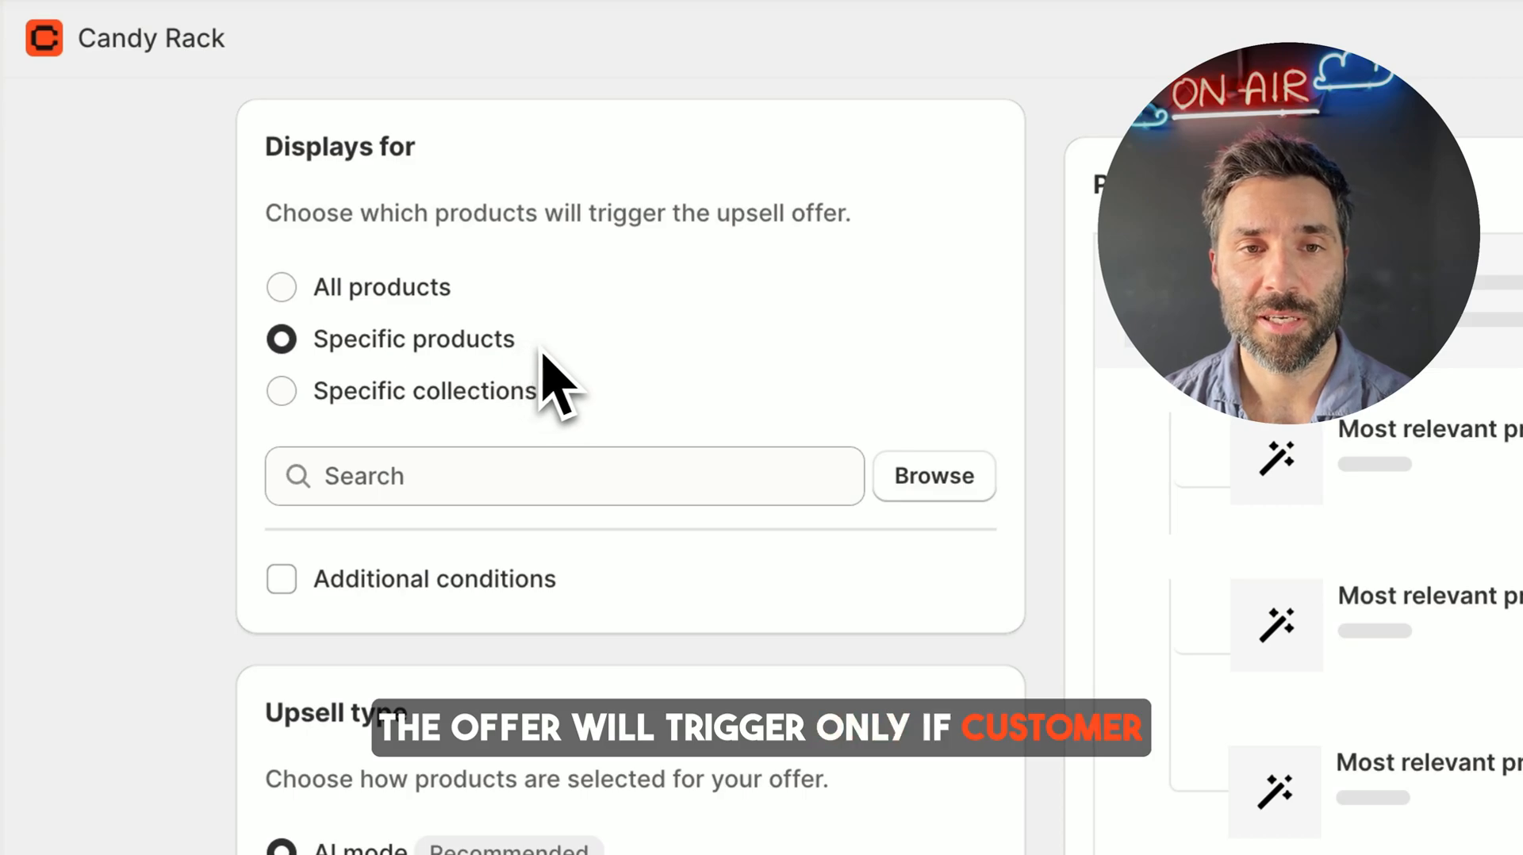
mouse_move(665, 398)
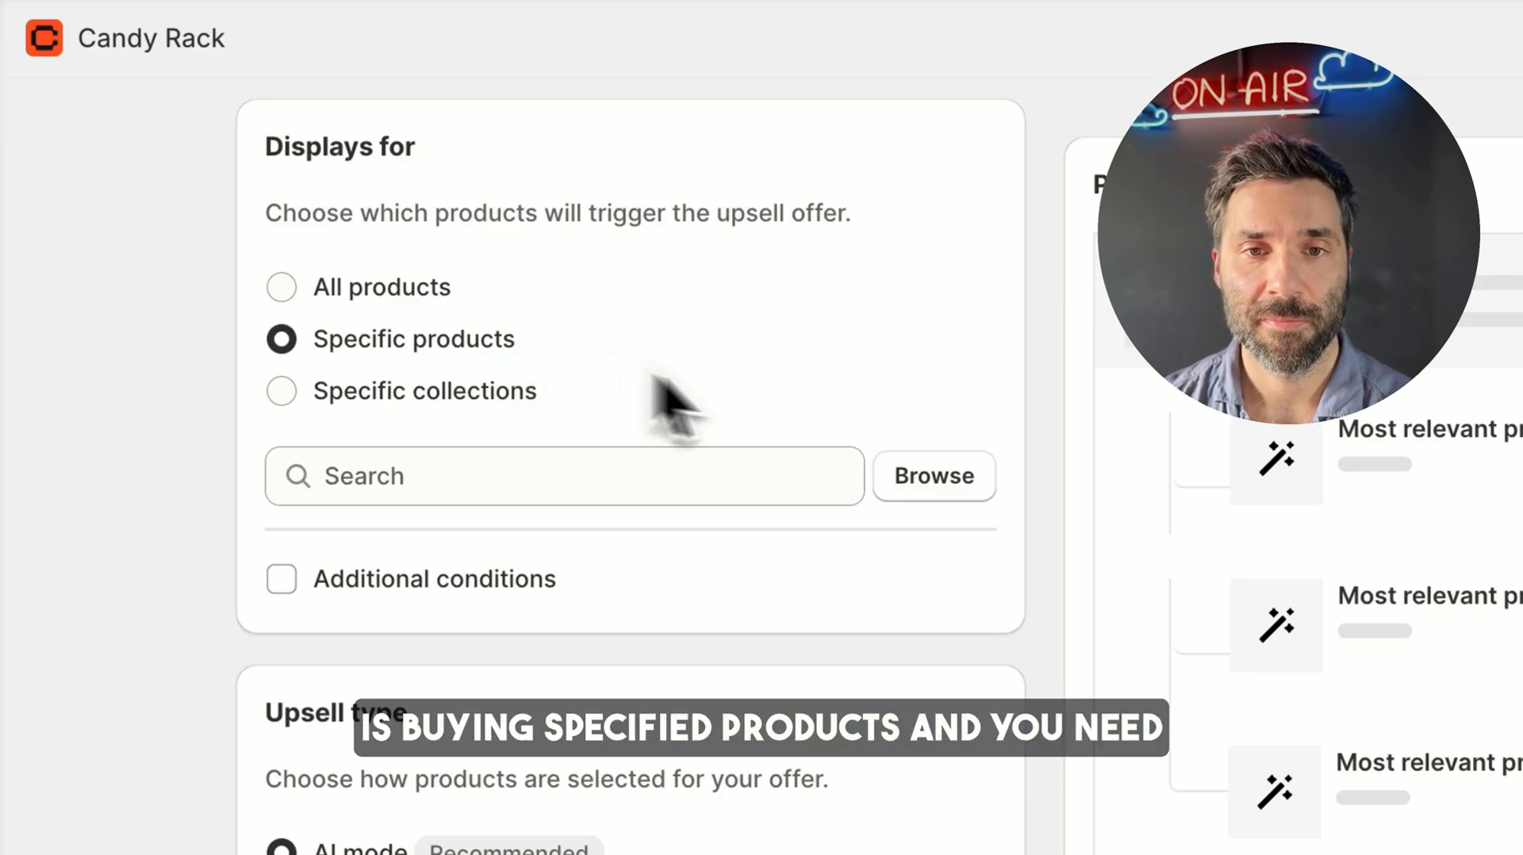
mouse_move(840, 500)
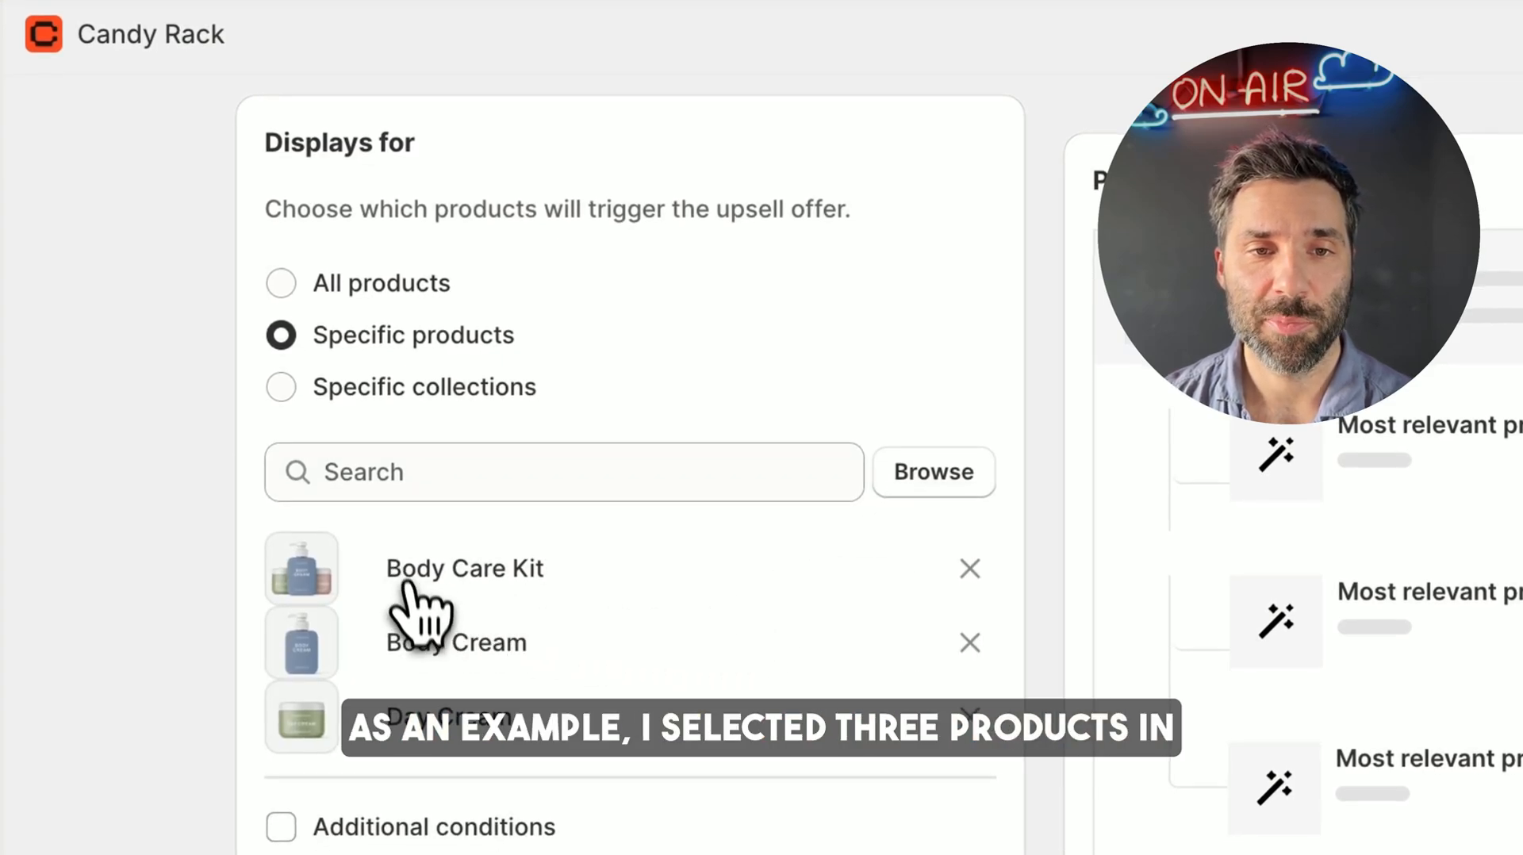
mouse_move(533, 651)
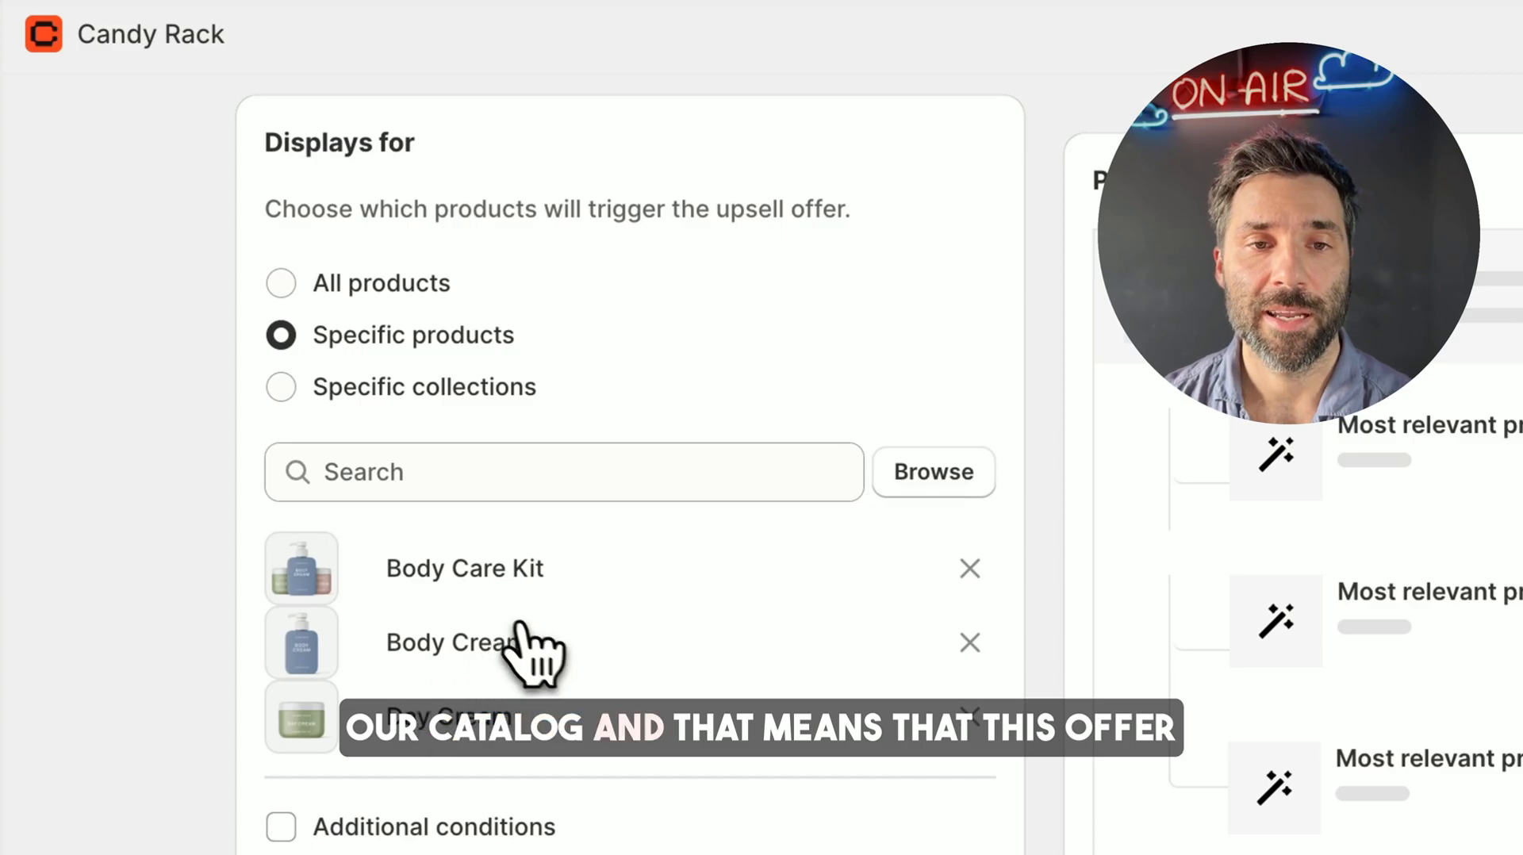
mouse_move(428, 747)
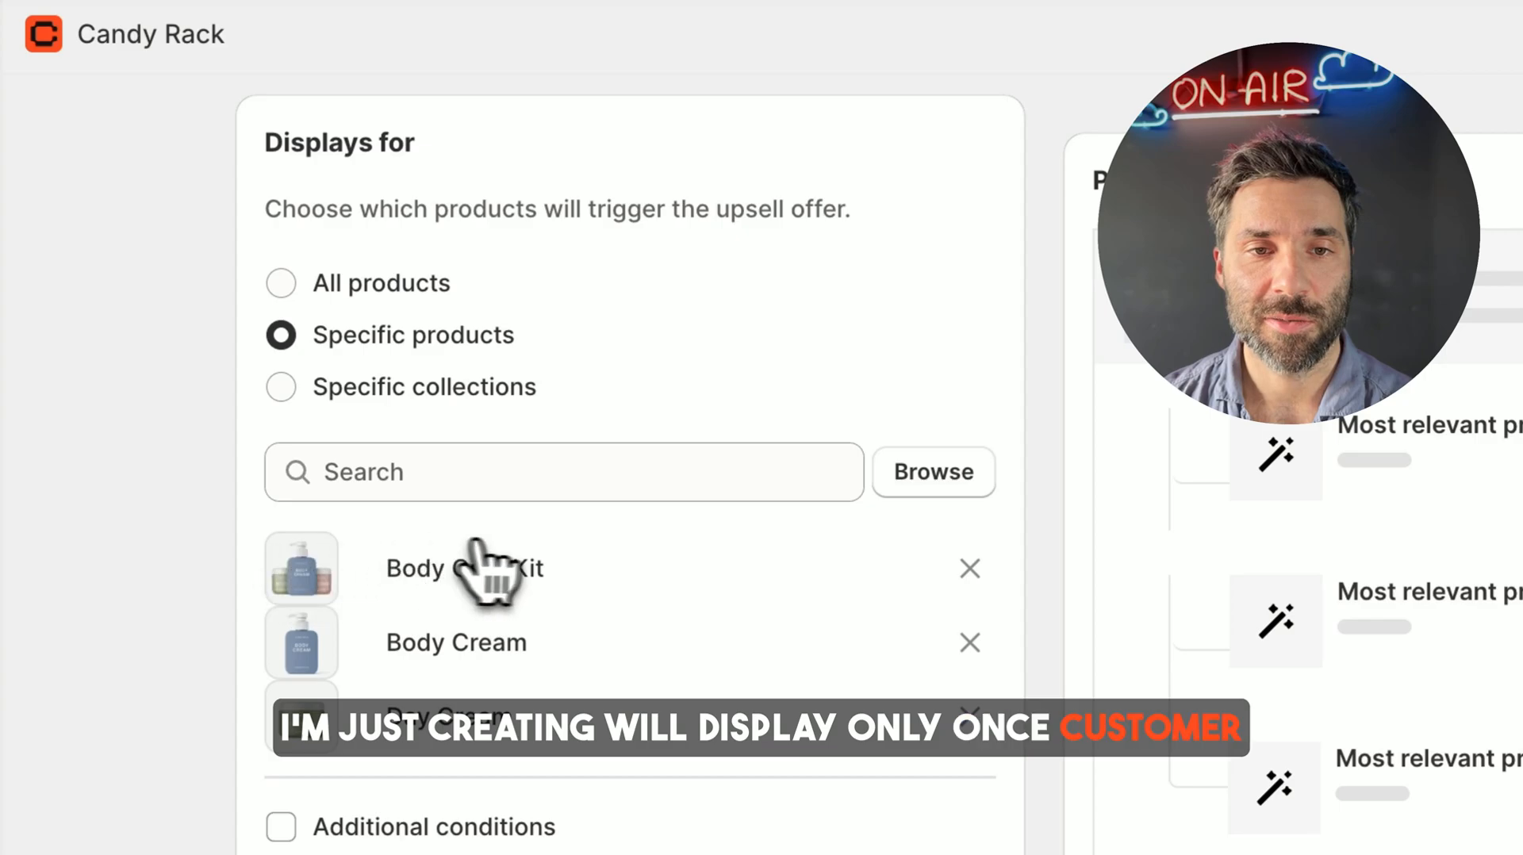
mouse_move(597, 583)
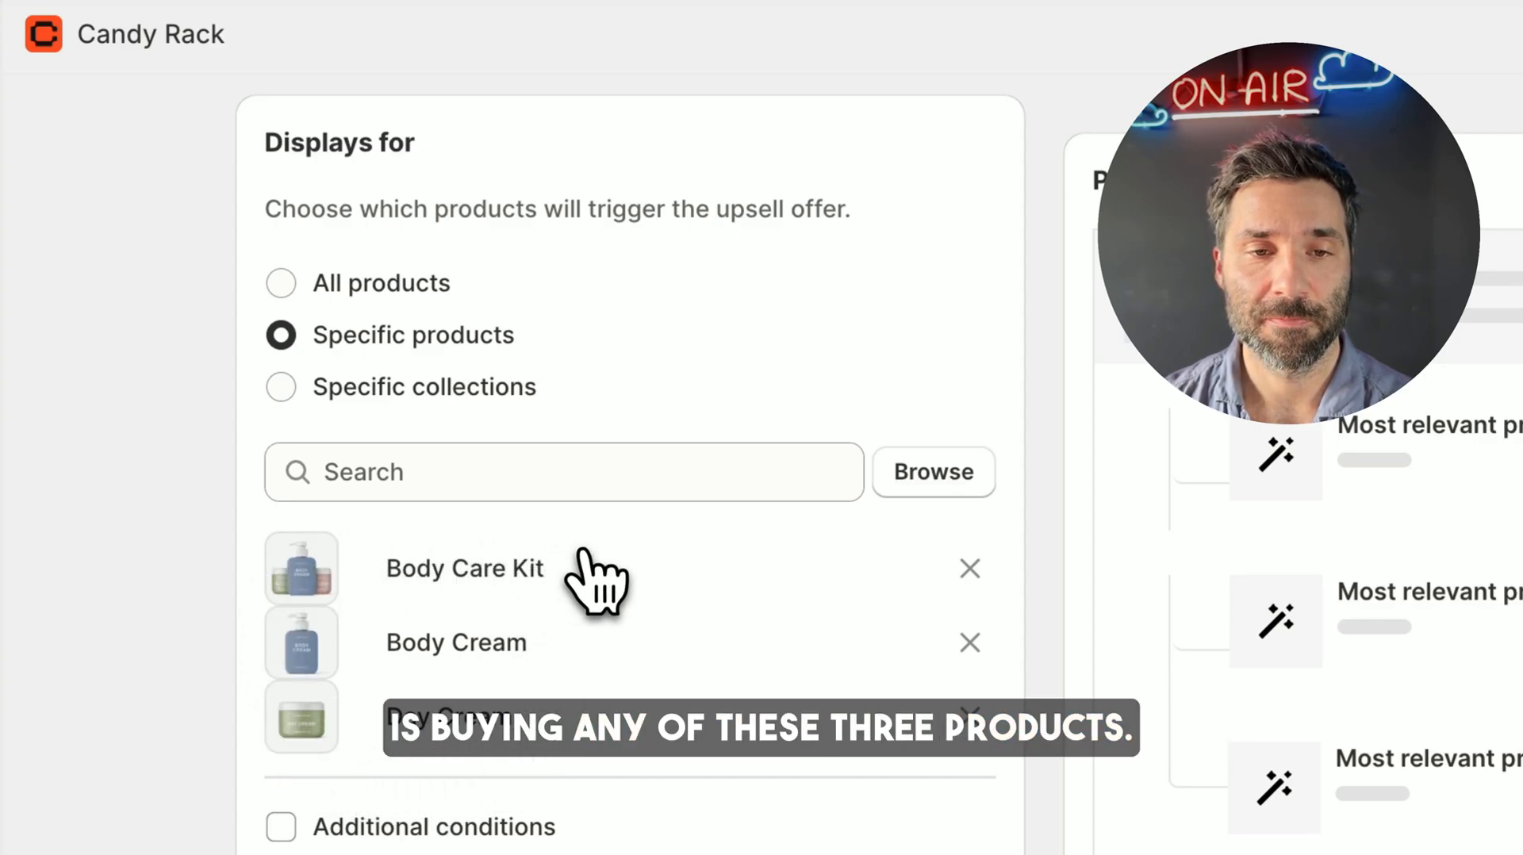
Step: Switch the offer trigger to Specific collections
click(281, 385)
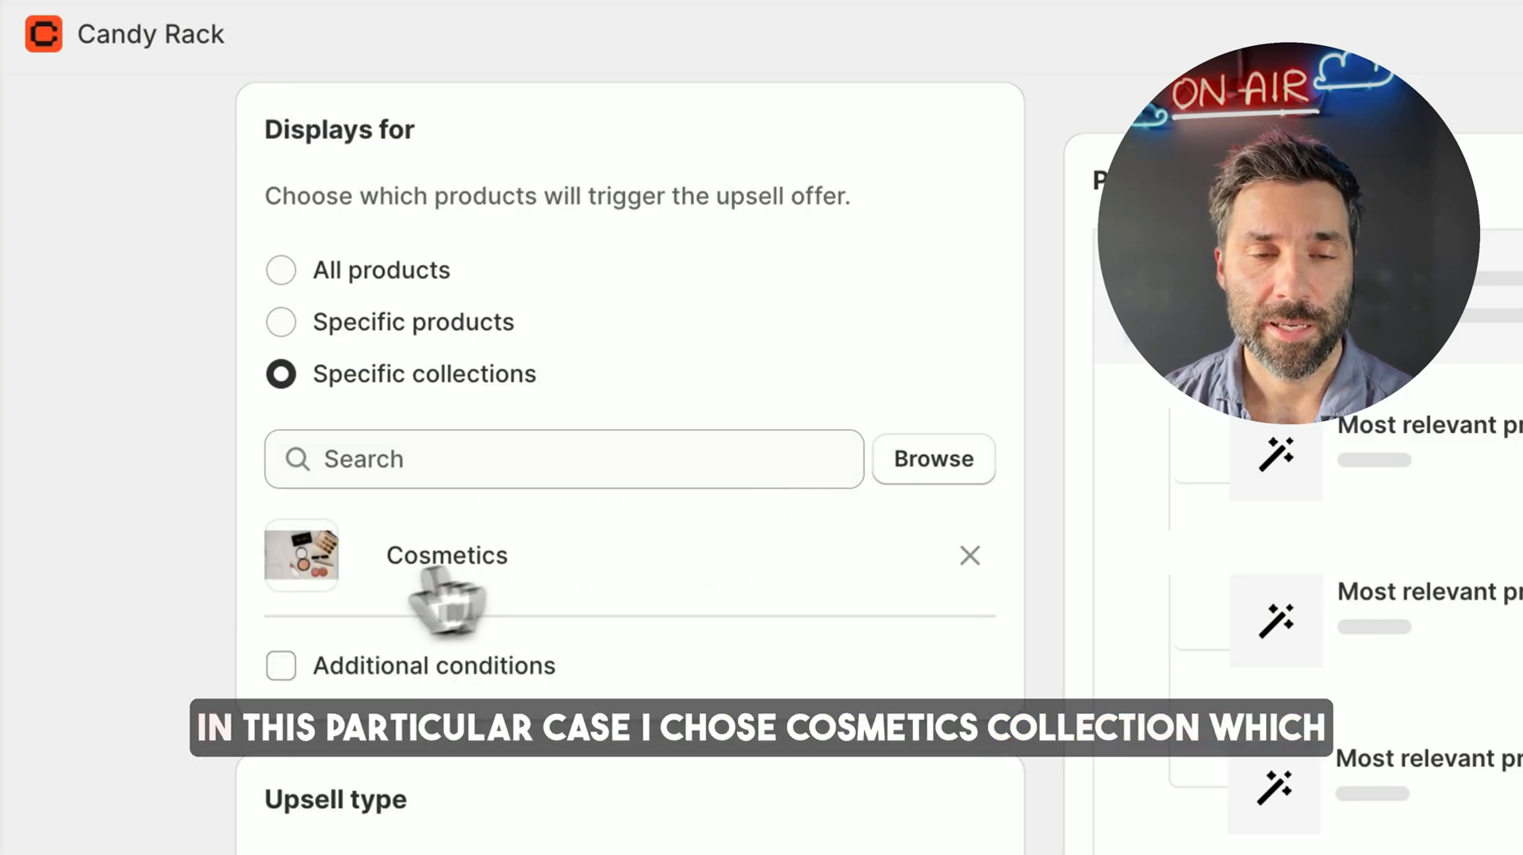
mouse_move(432, 597)
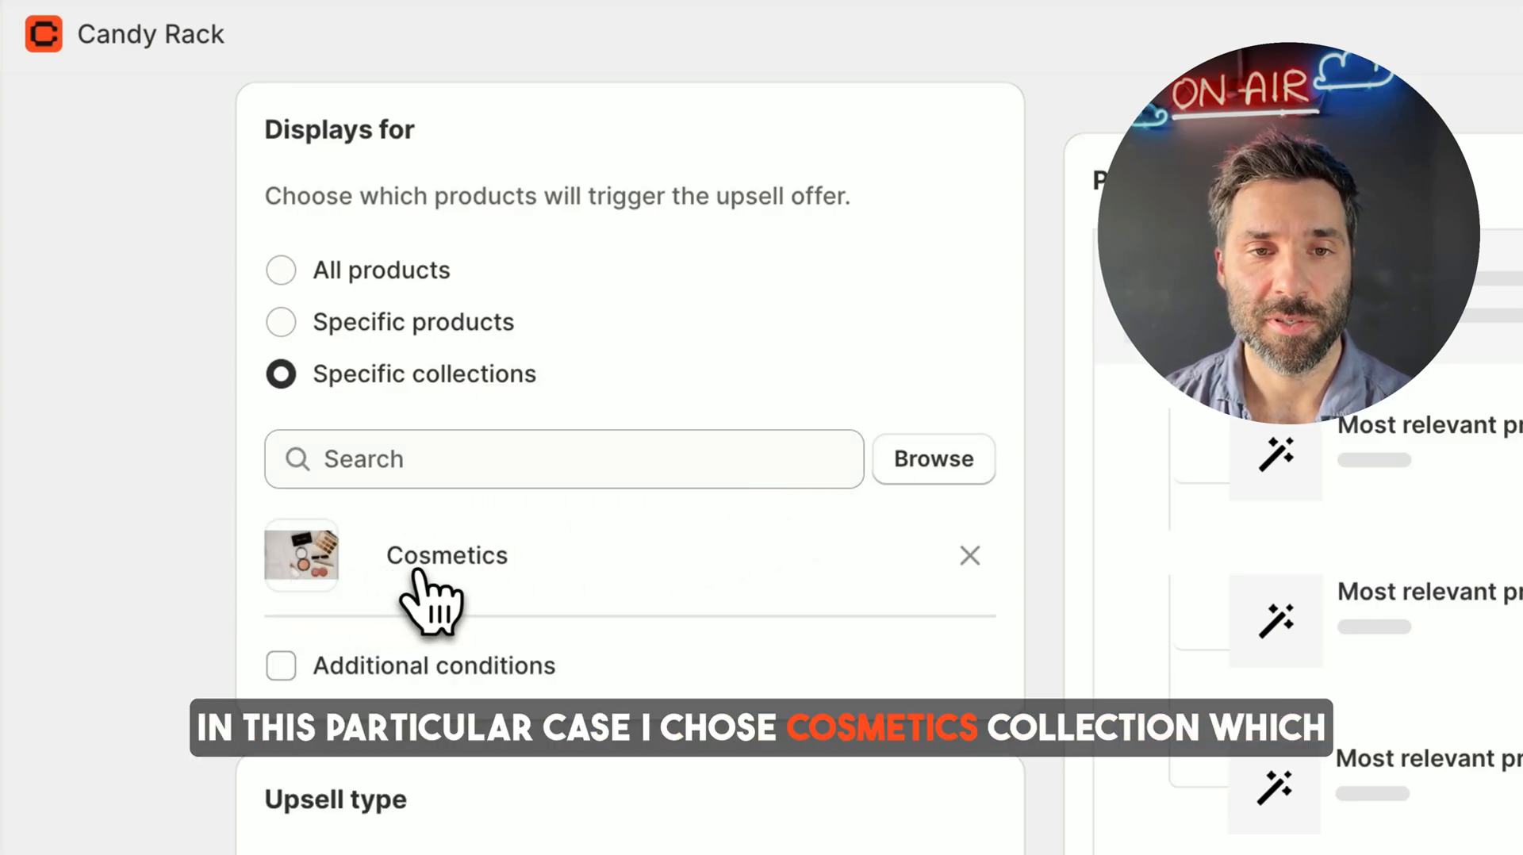
mouse_move(452, 597)
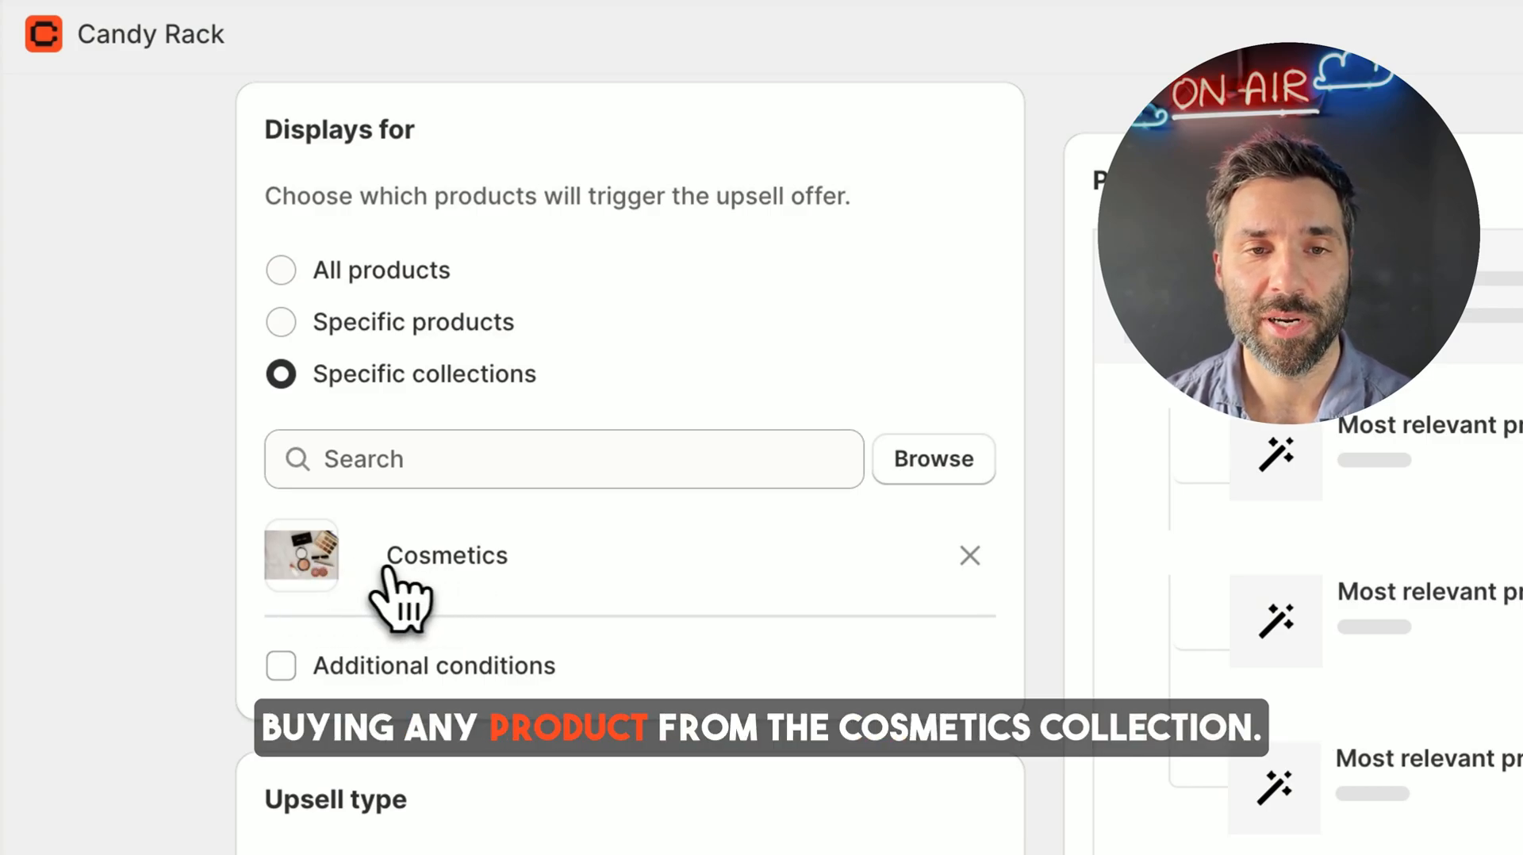
Step: Enable Additional conditions and review the attribute and operator dropdown options
click(280, 665)
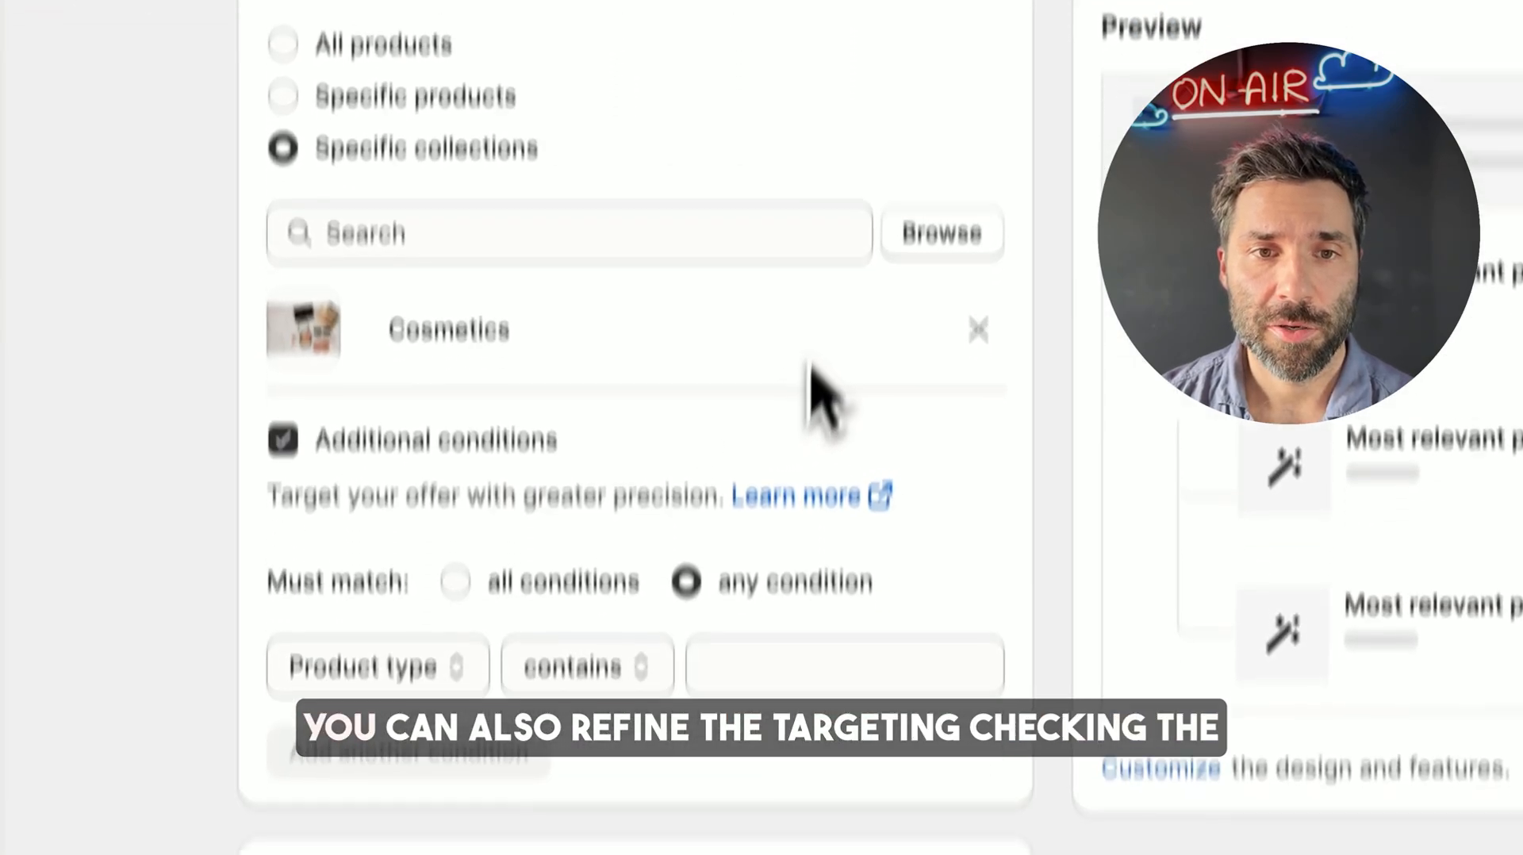
scroll(down, 3)
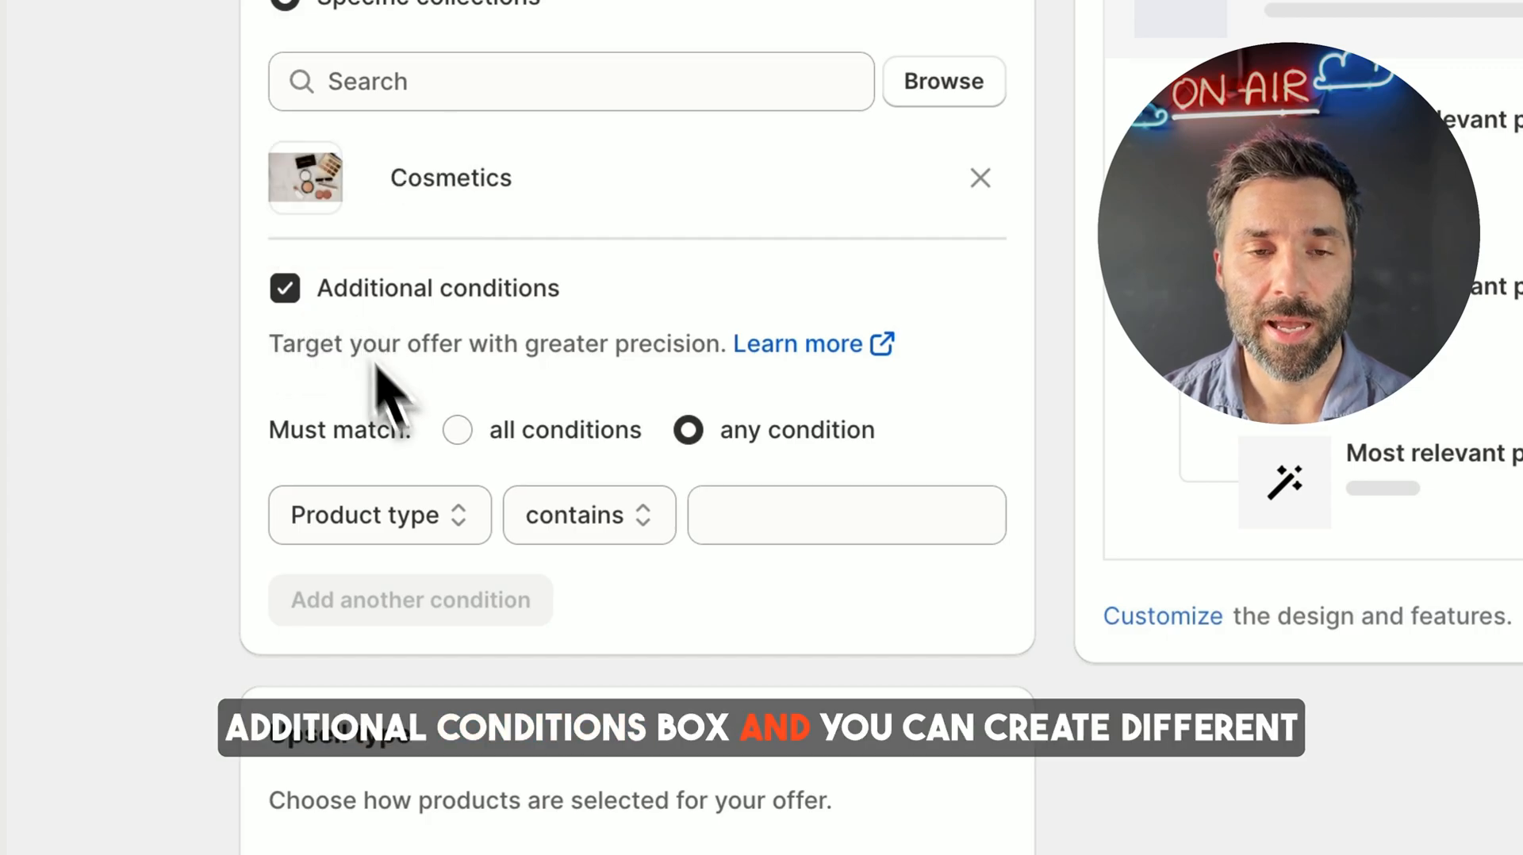
mouse_move(544, 505)
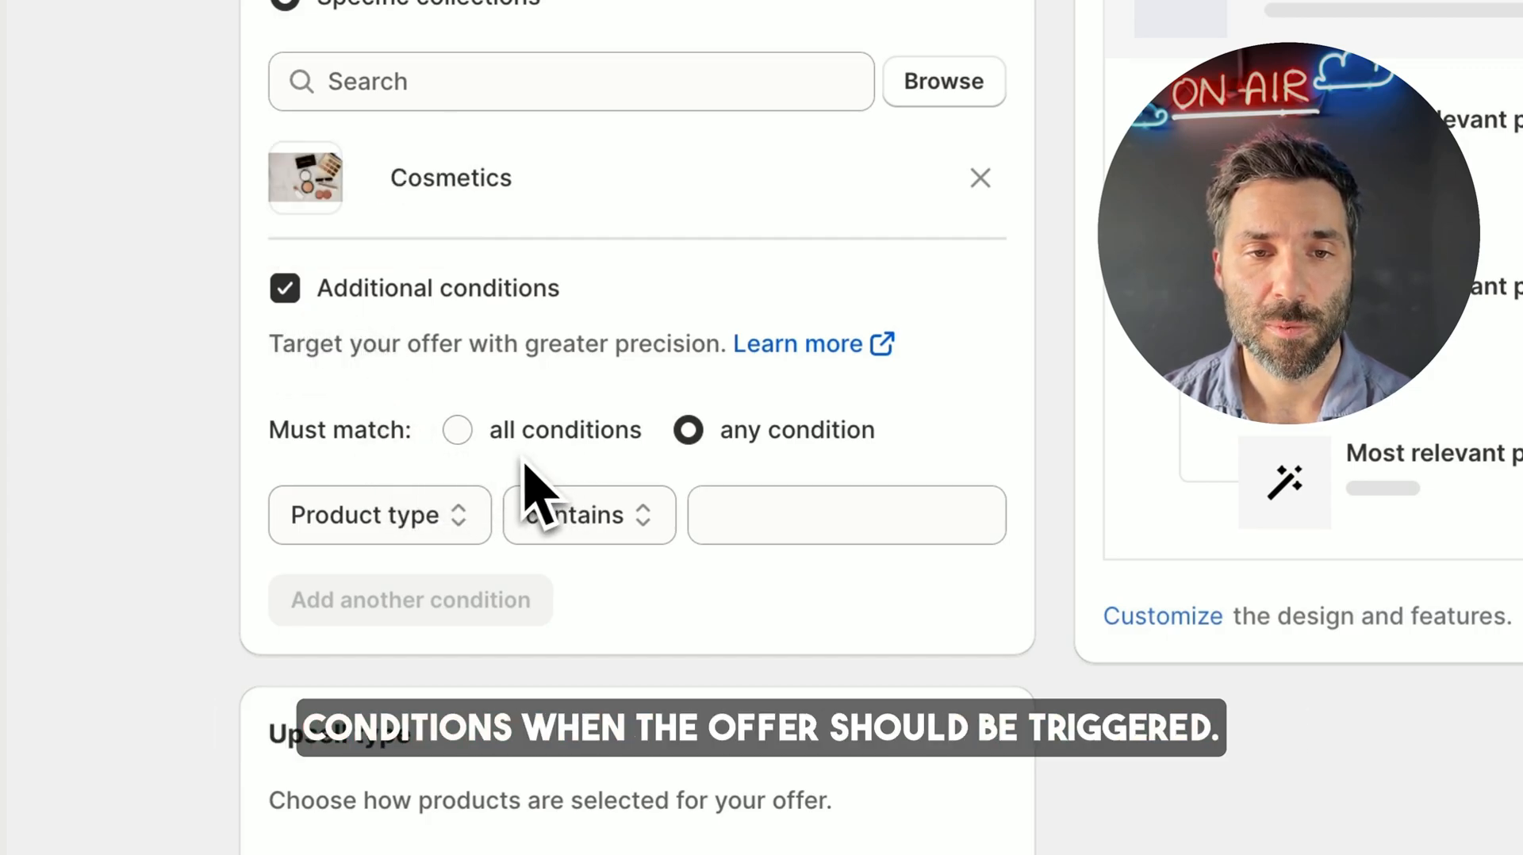
click(376, 515)
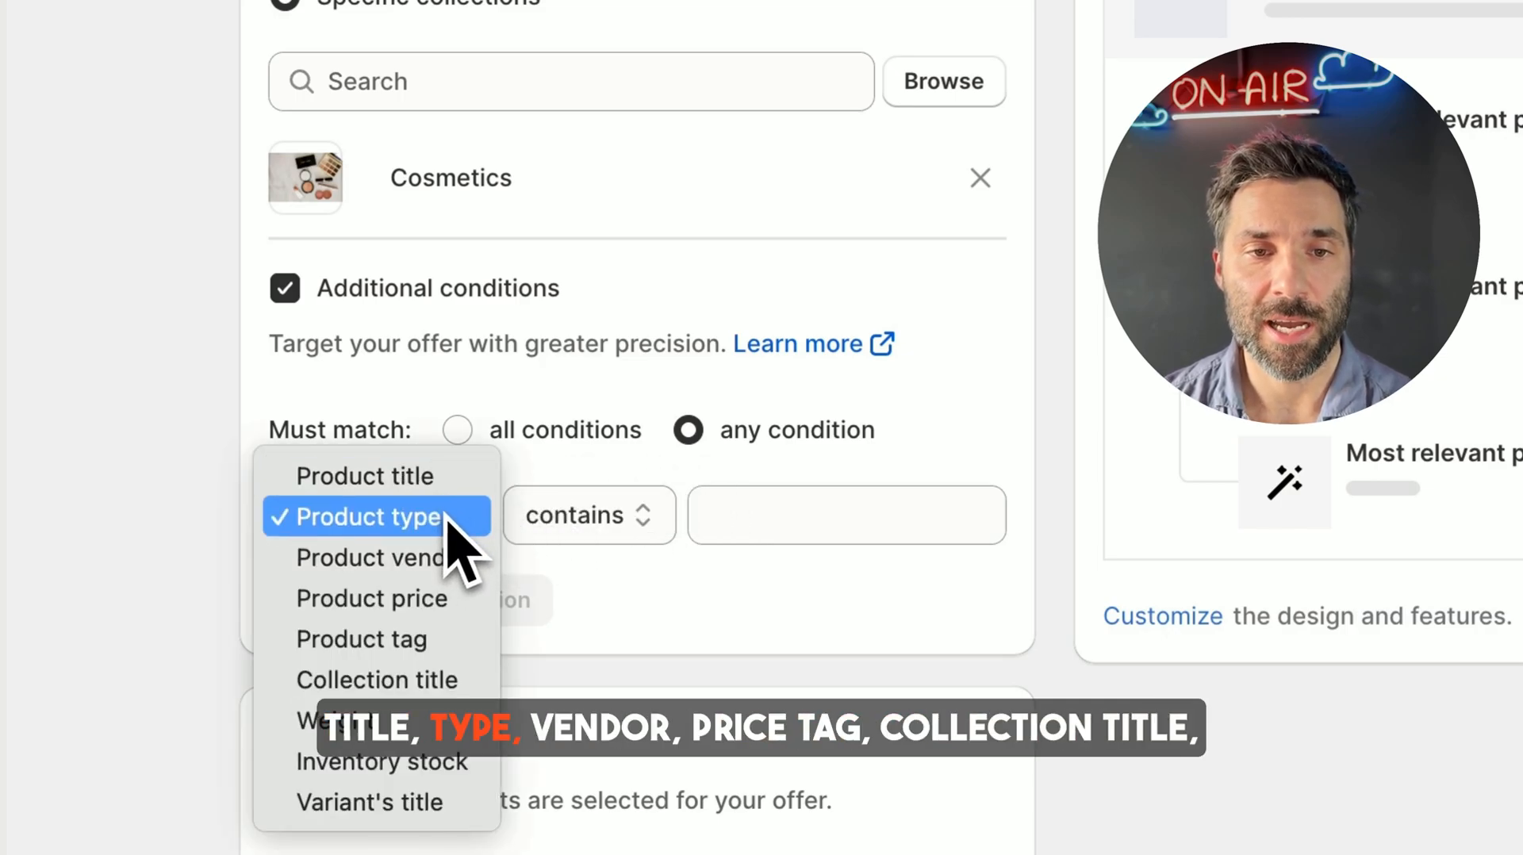
mouse_move(443, 670)
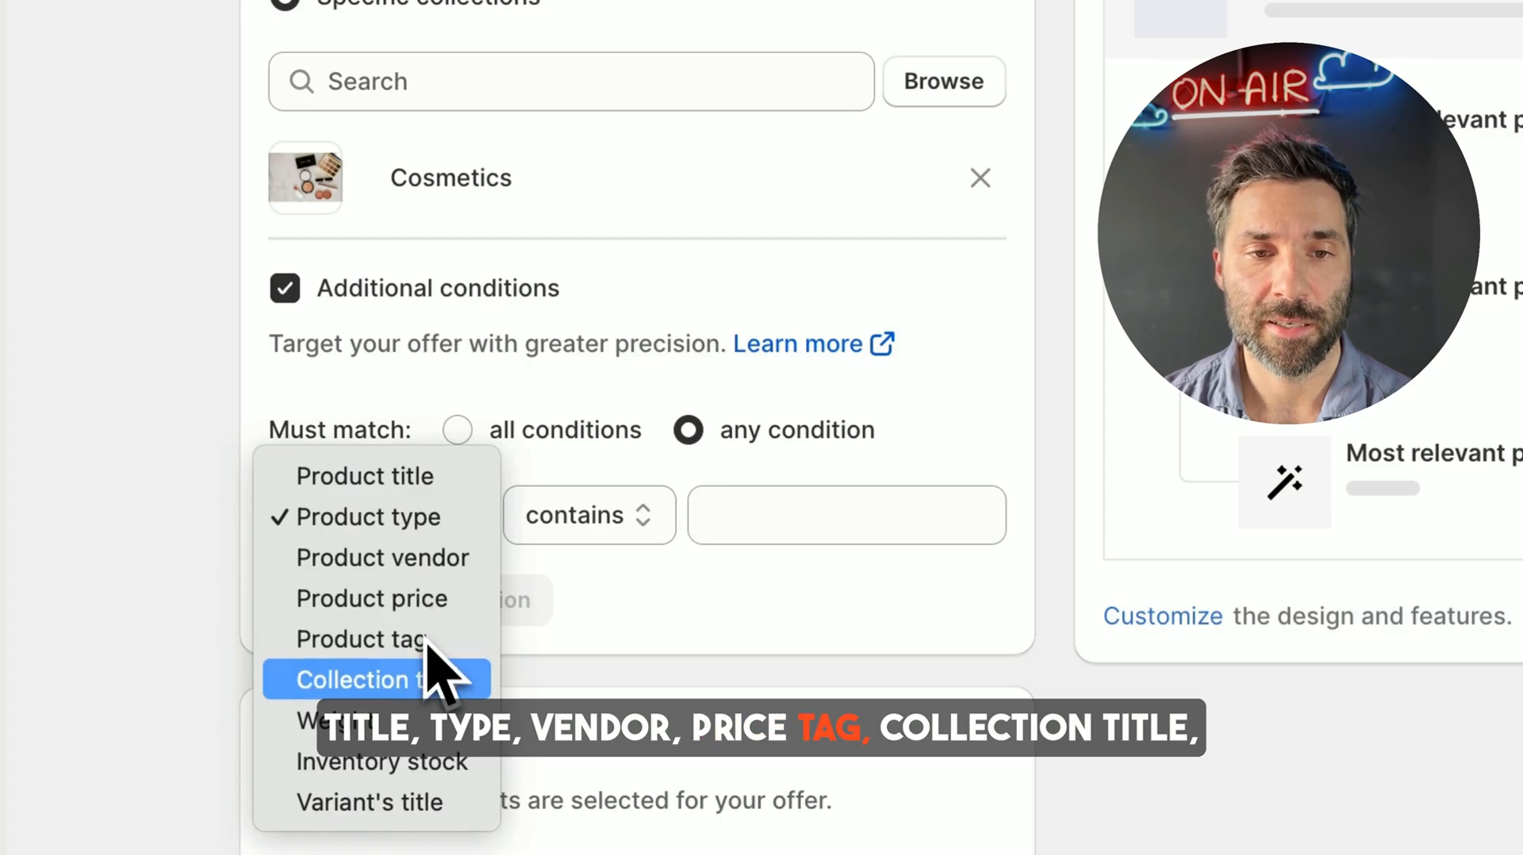
mouse_move(381, 761)
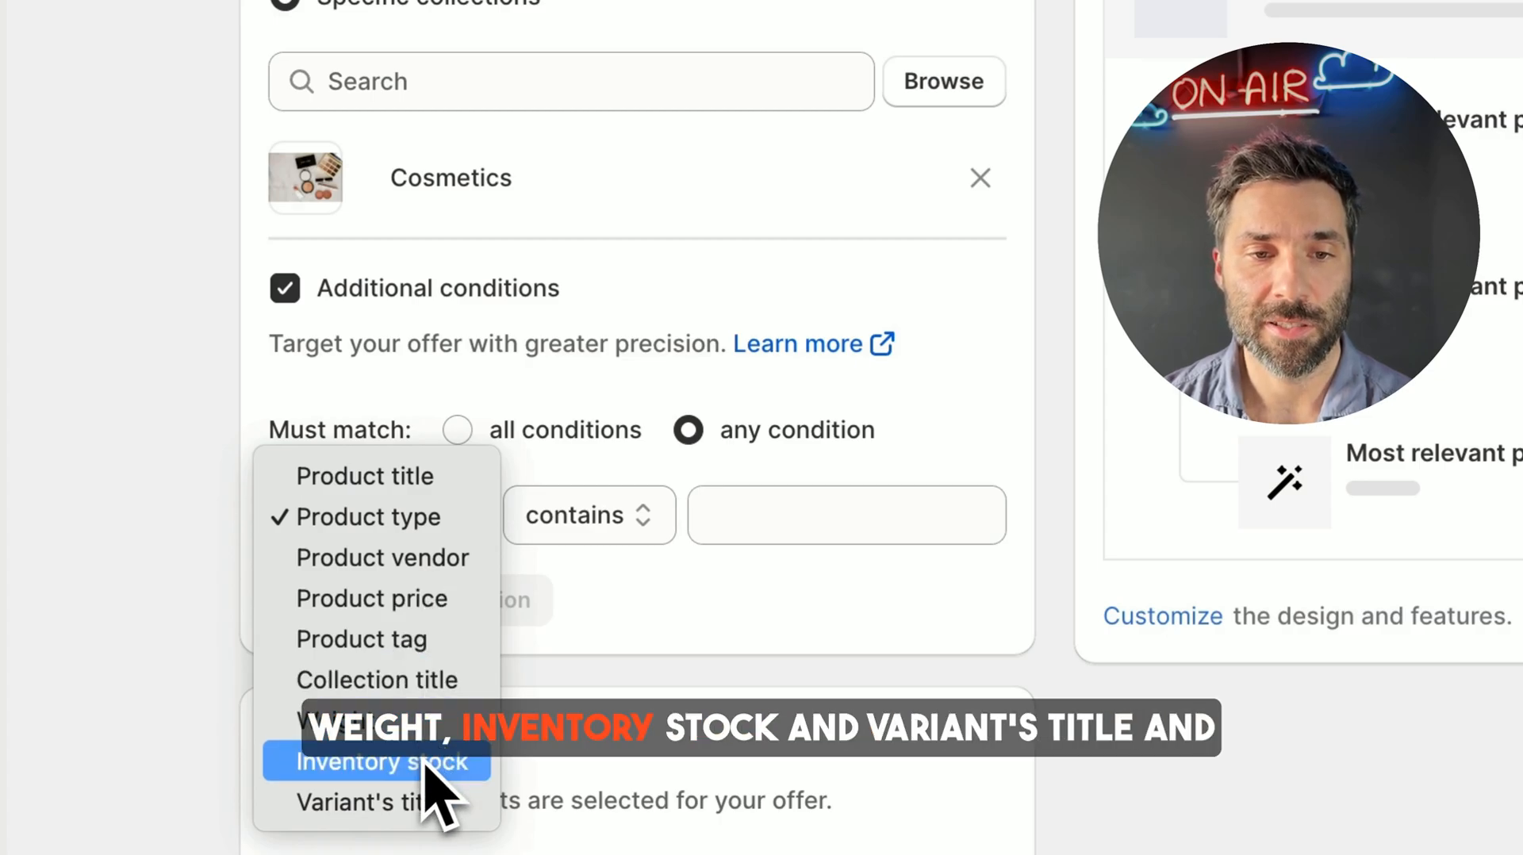
click(573, 515)
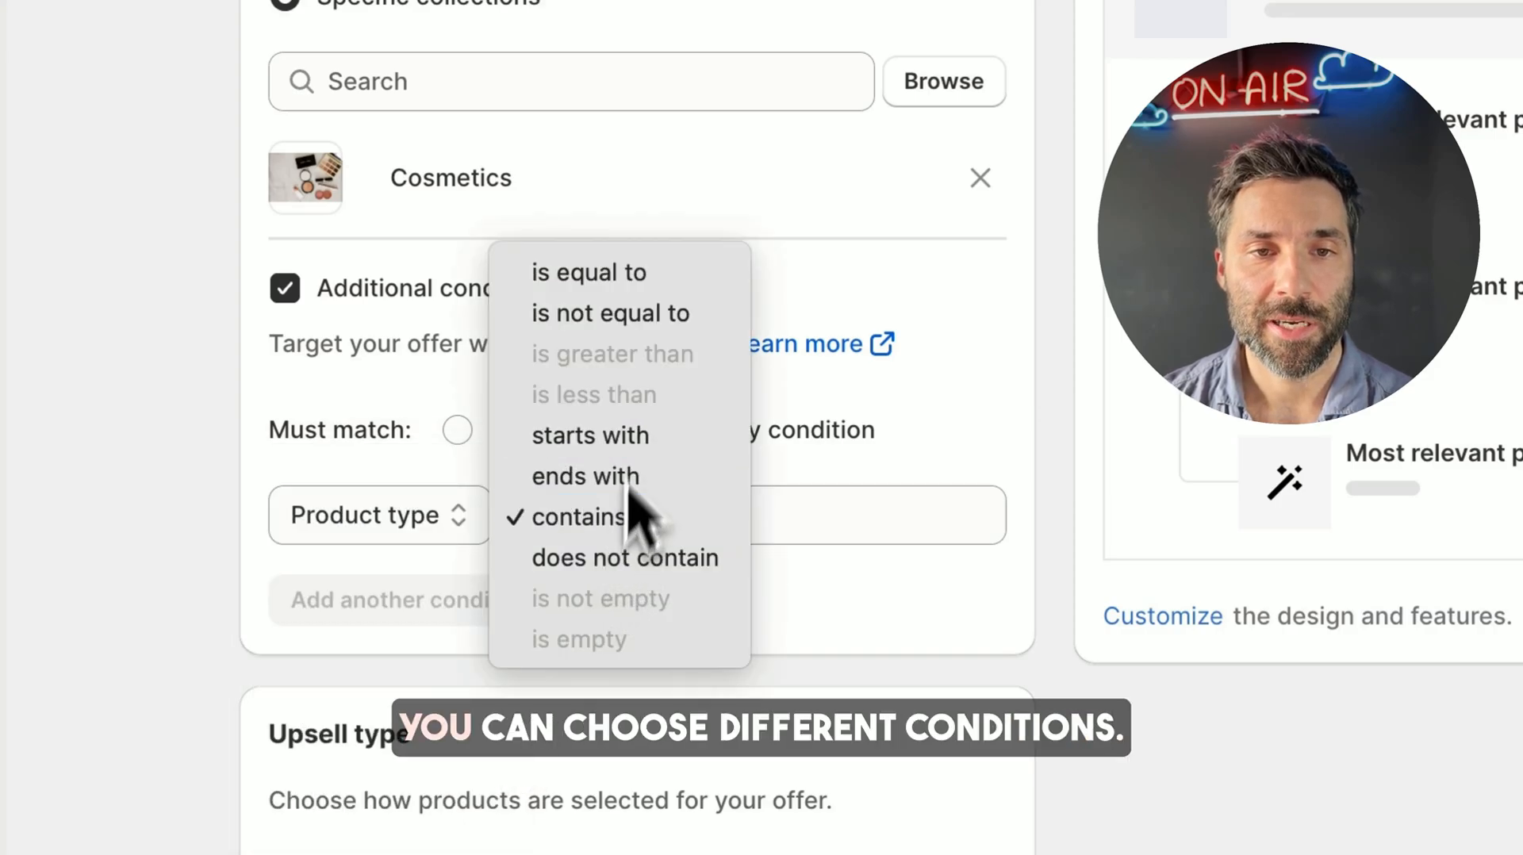
click(579, 516)
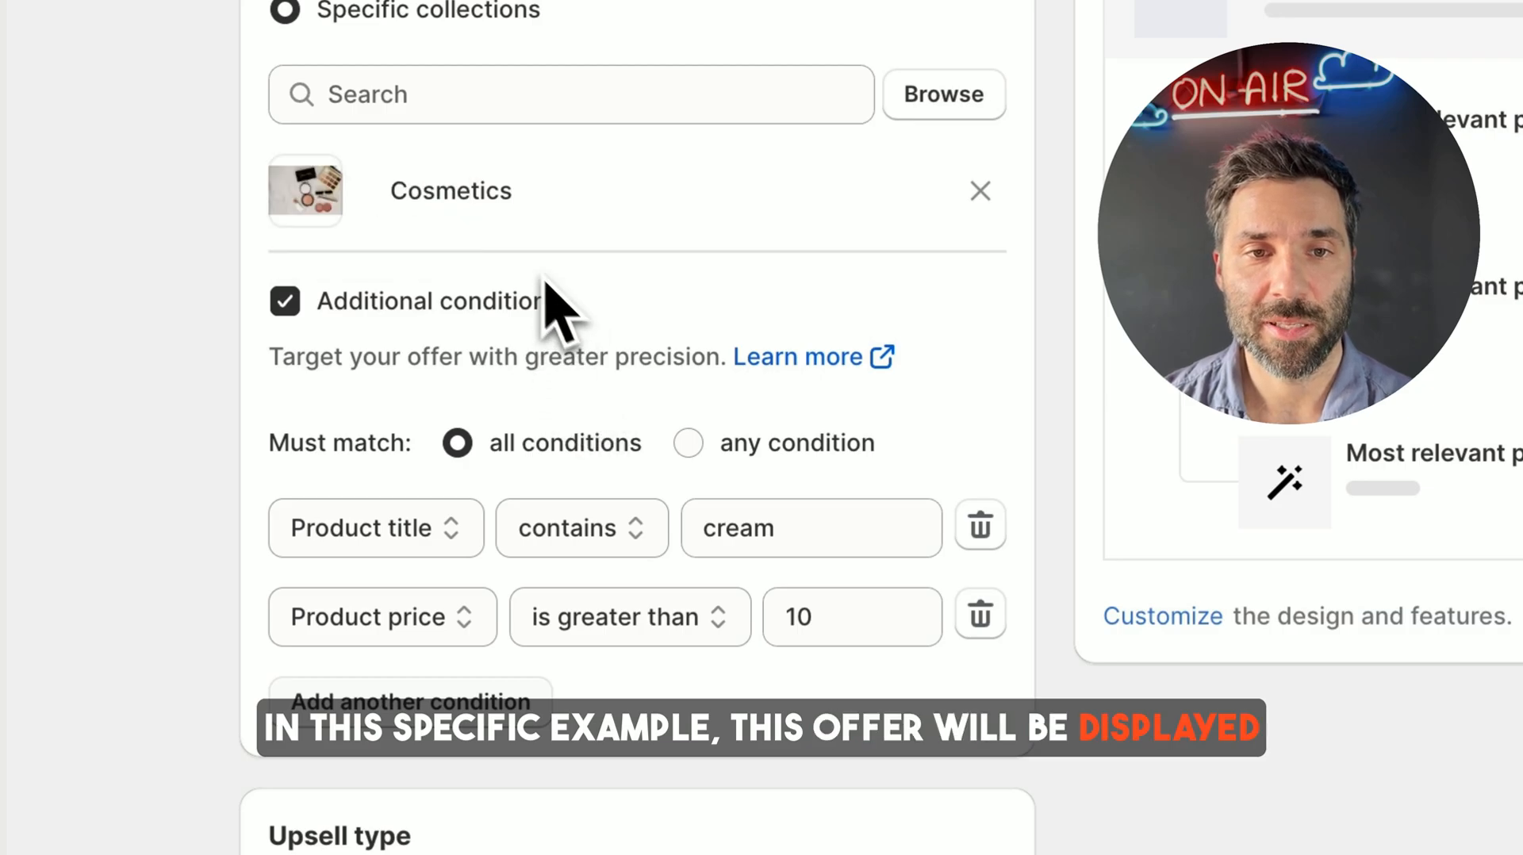
mouse_move(428, 233)
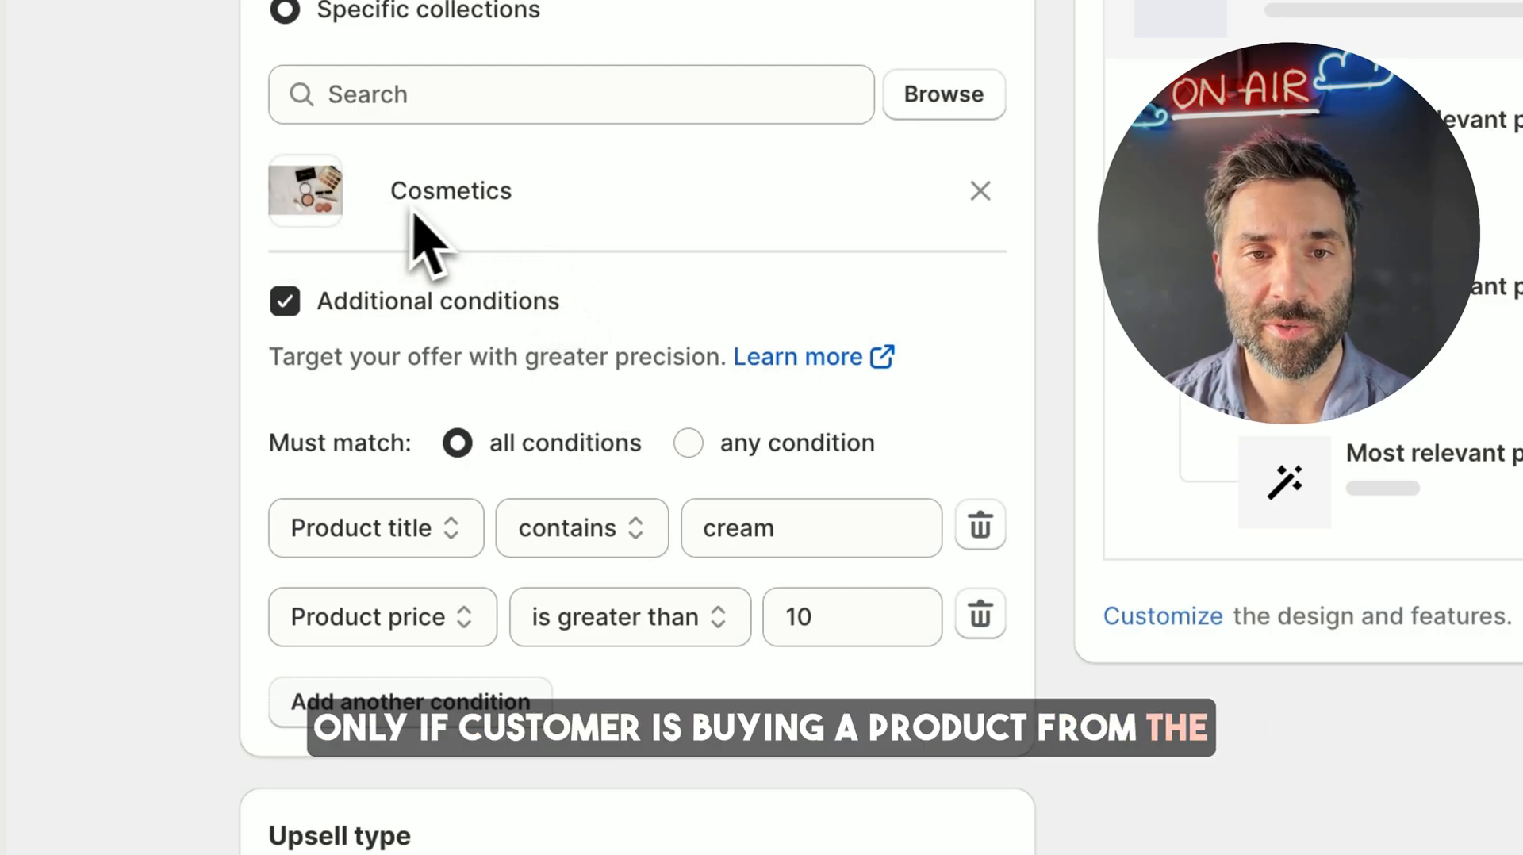
mouse_move(437, 563)
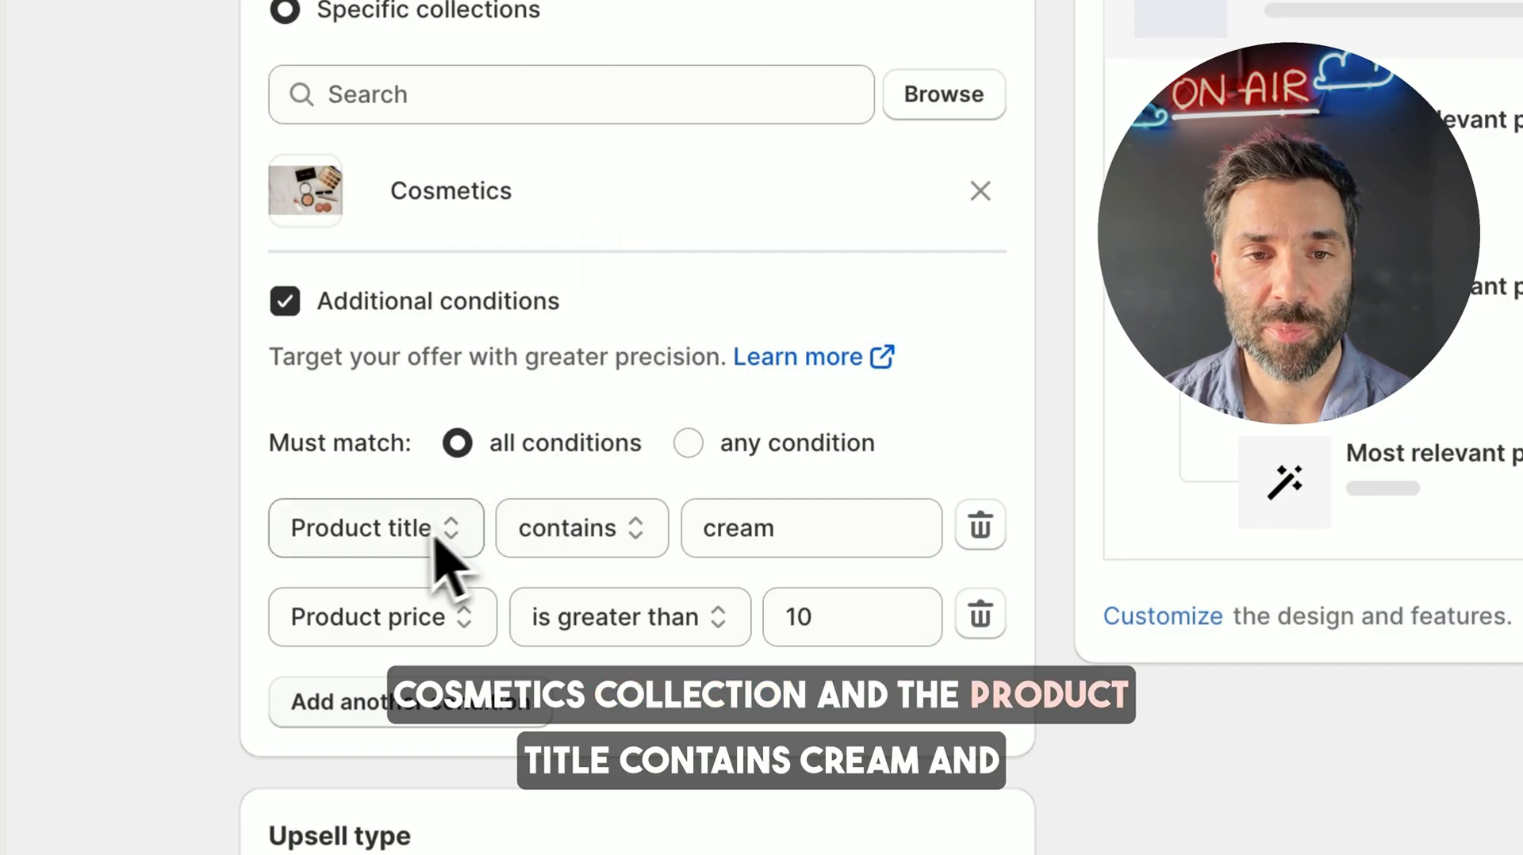
mouse_move(685, 578)
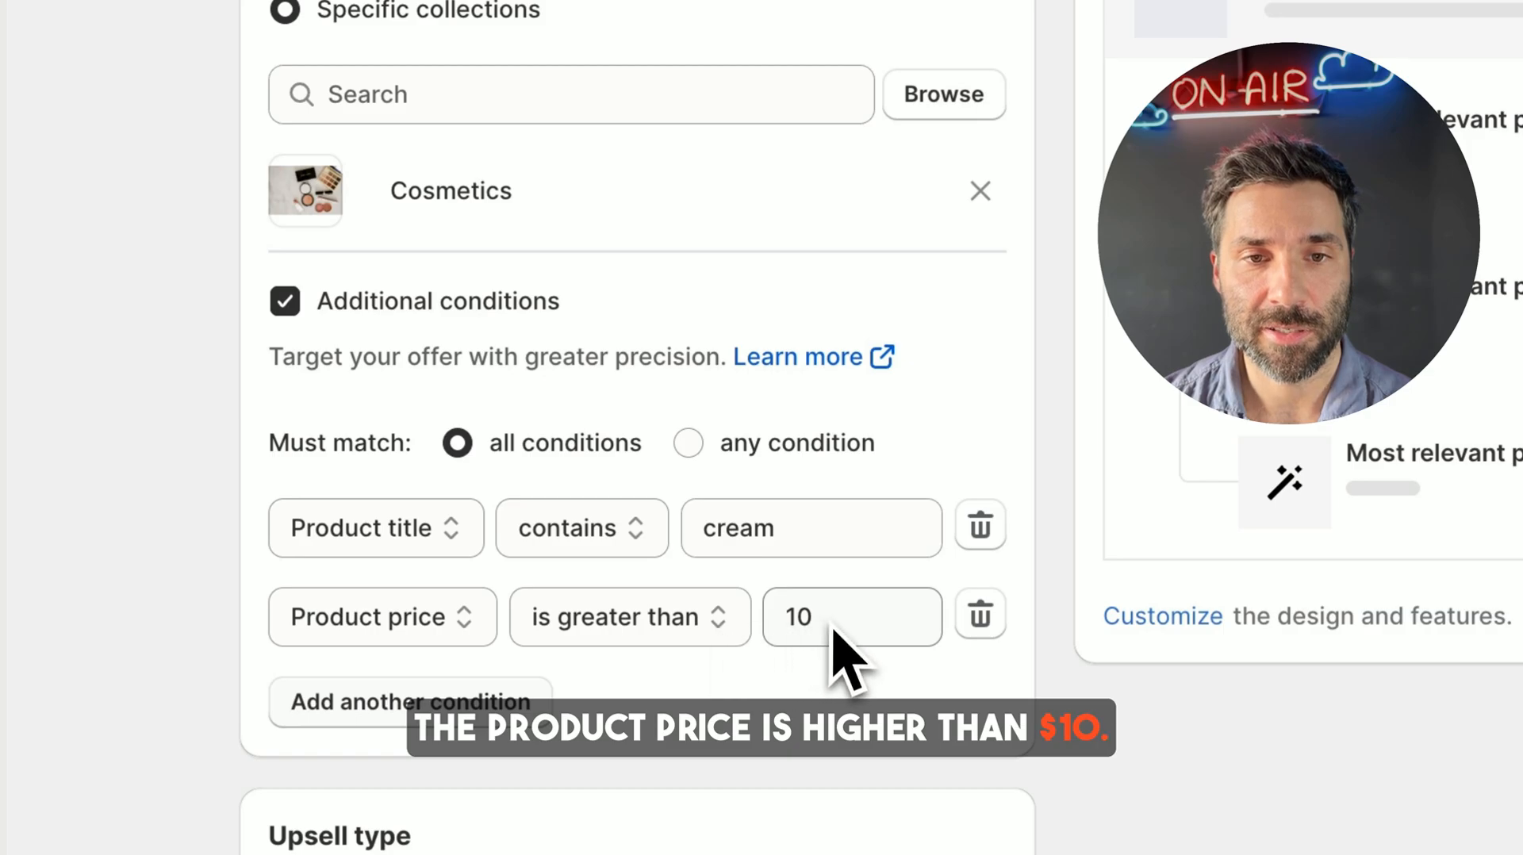
Step: Set Must match to 'any condition' for the cream title and price-over-10 conditions
click(687, 443)
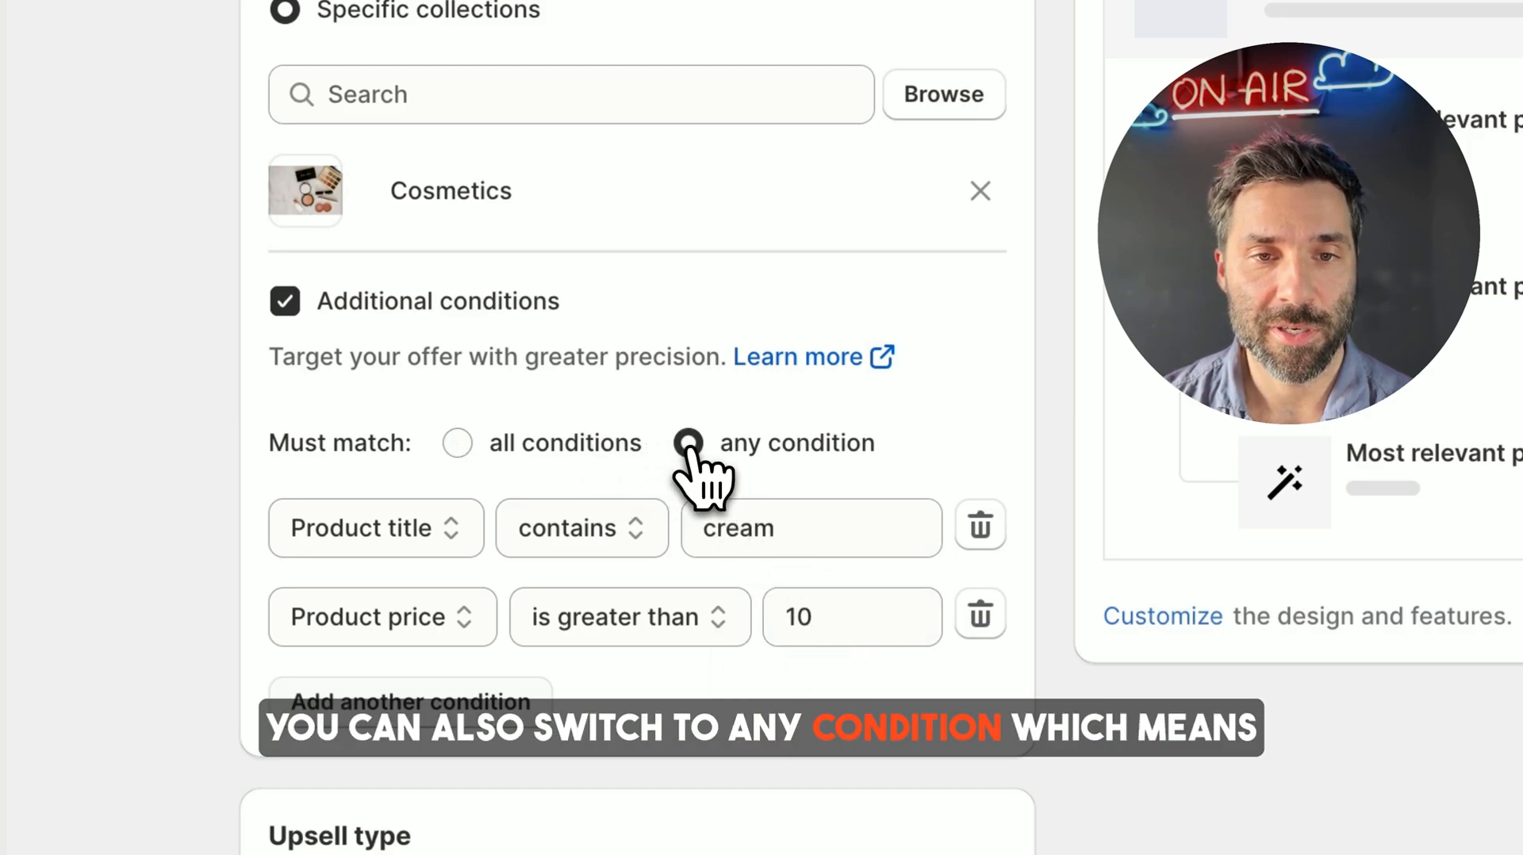
click(688, 442)
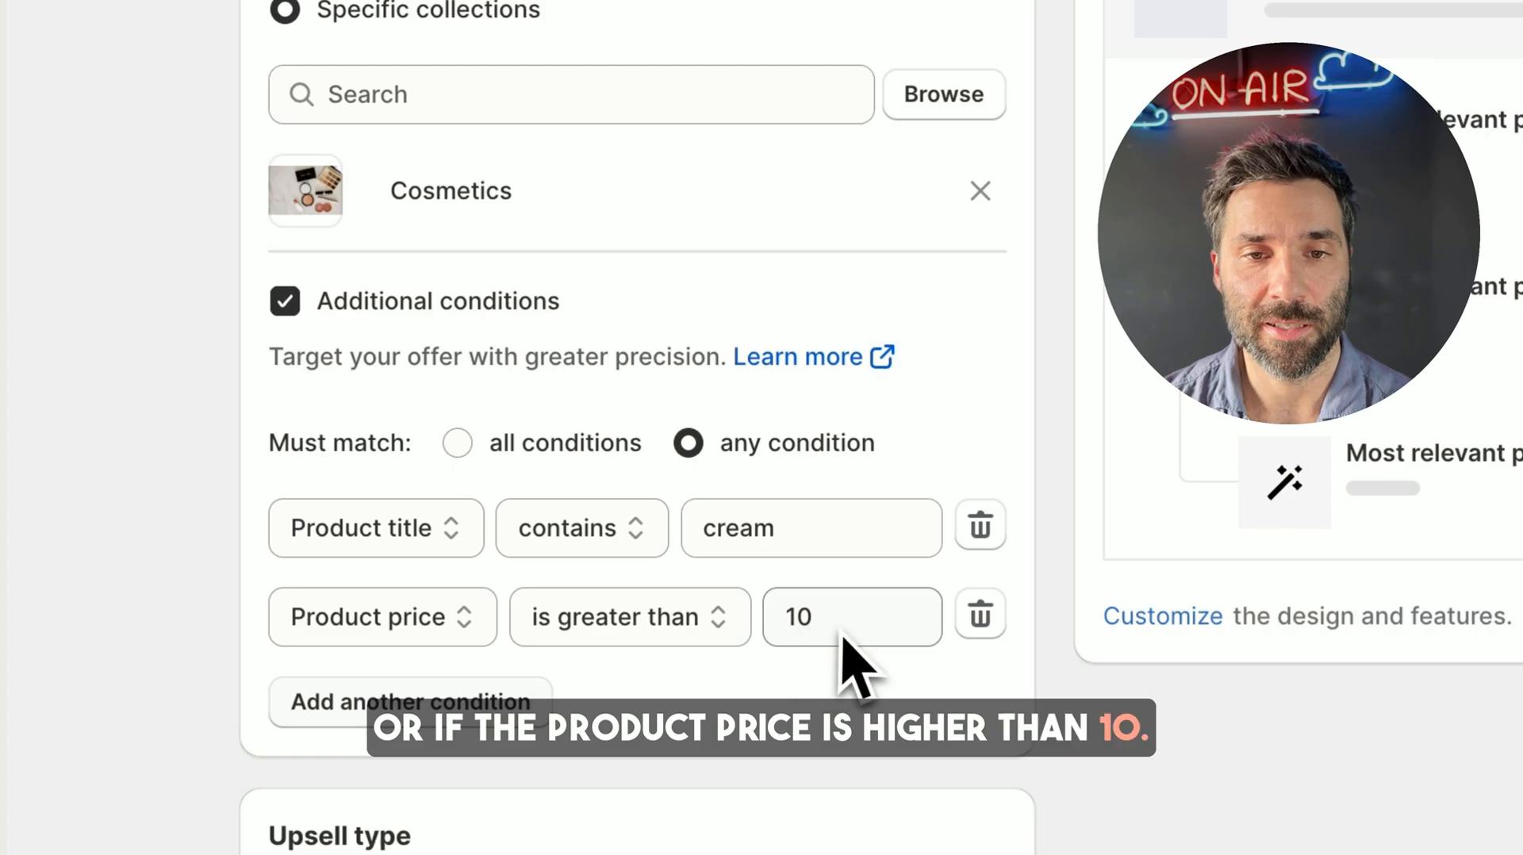
mouse_move(476, 379)
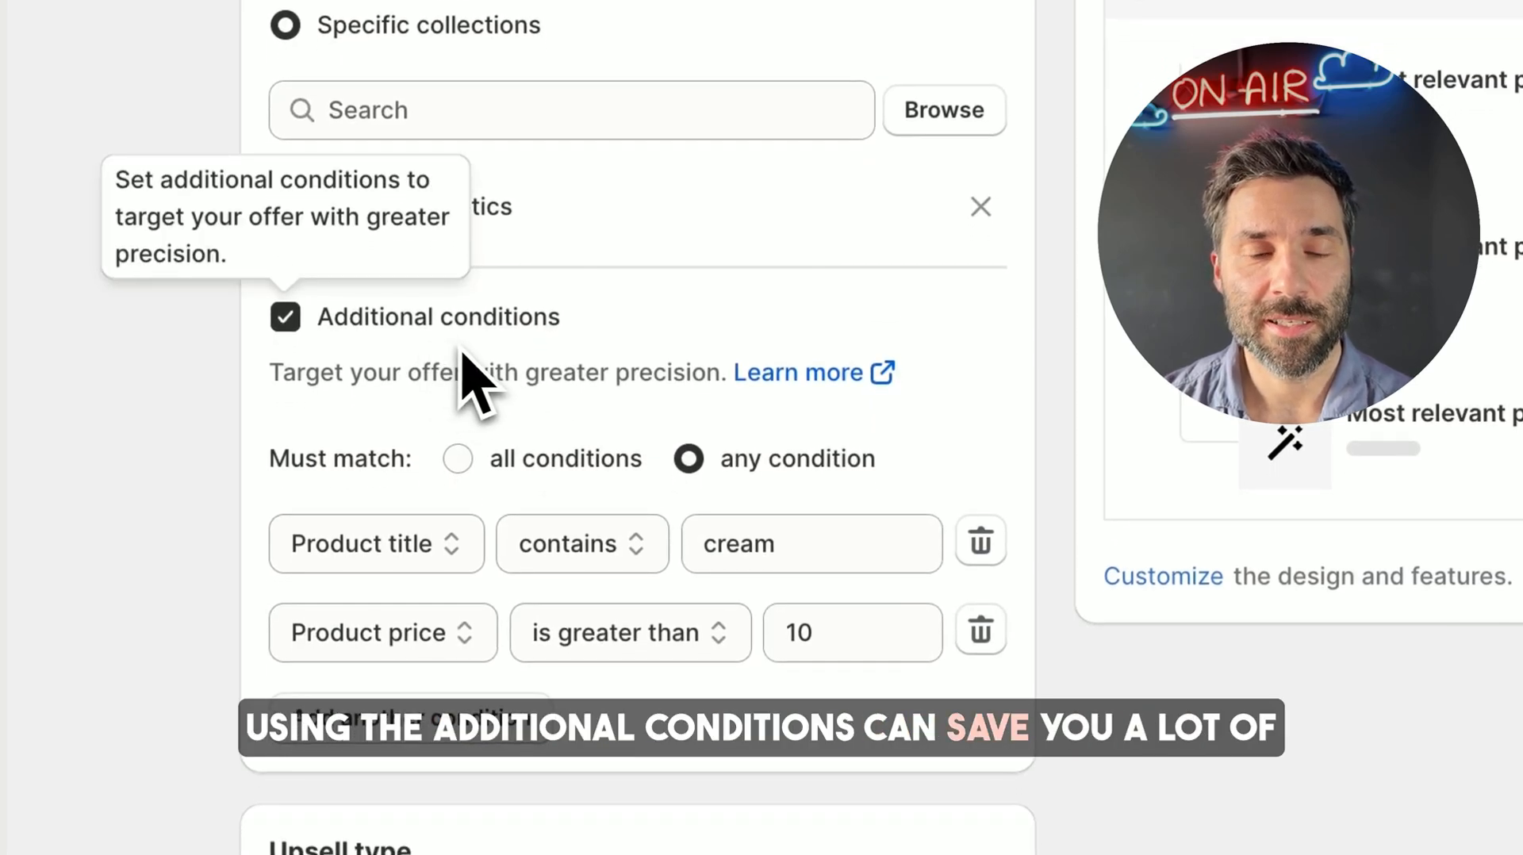
mouse_move(514, 398)
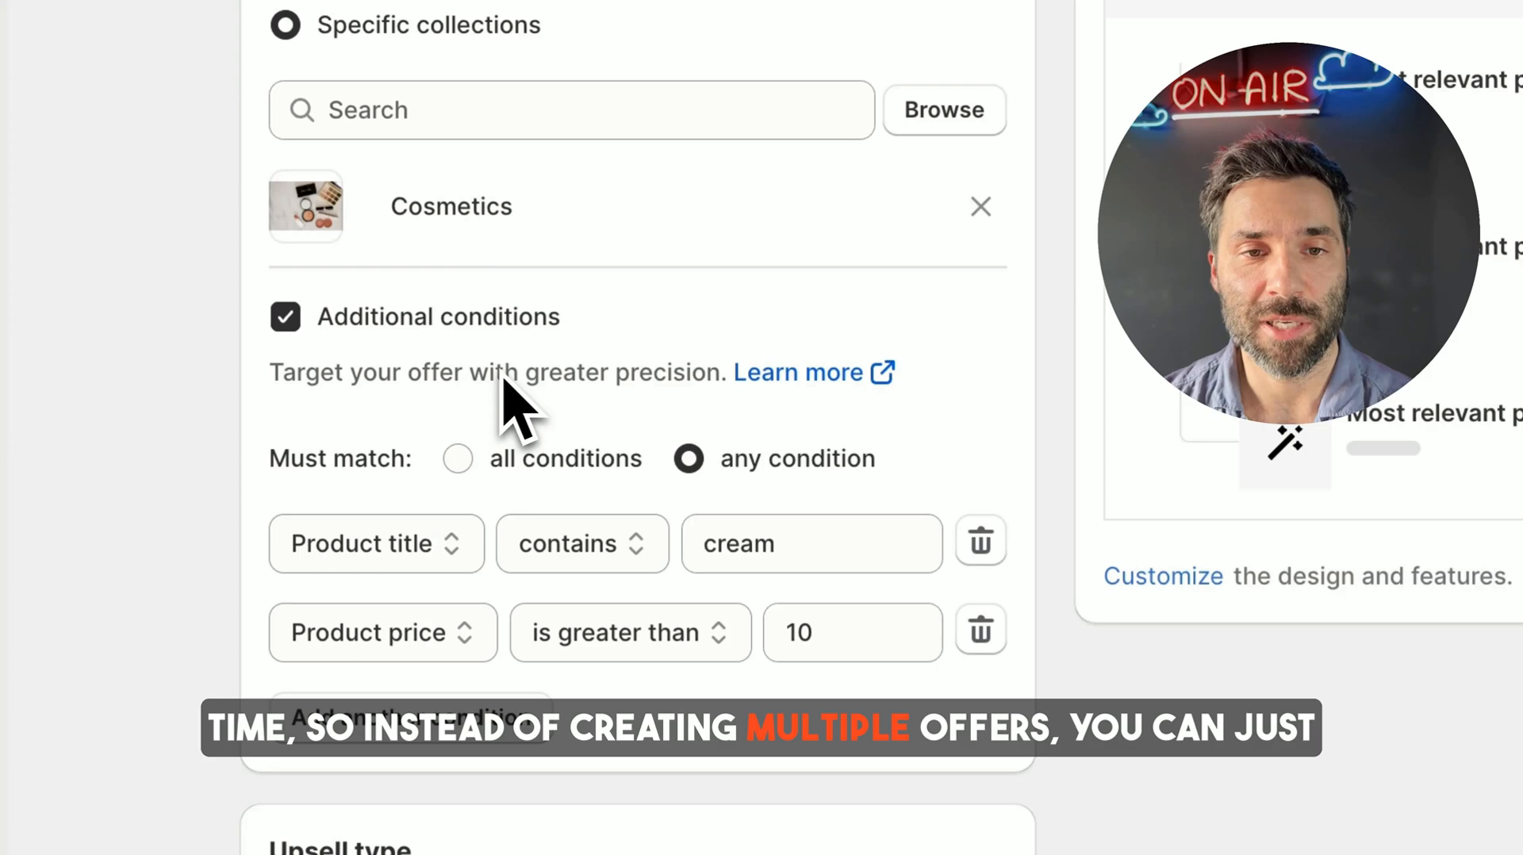